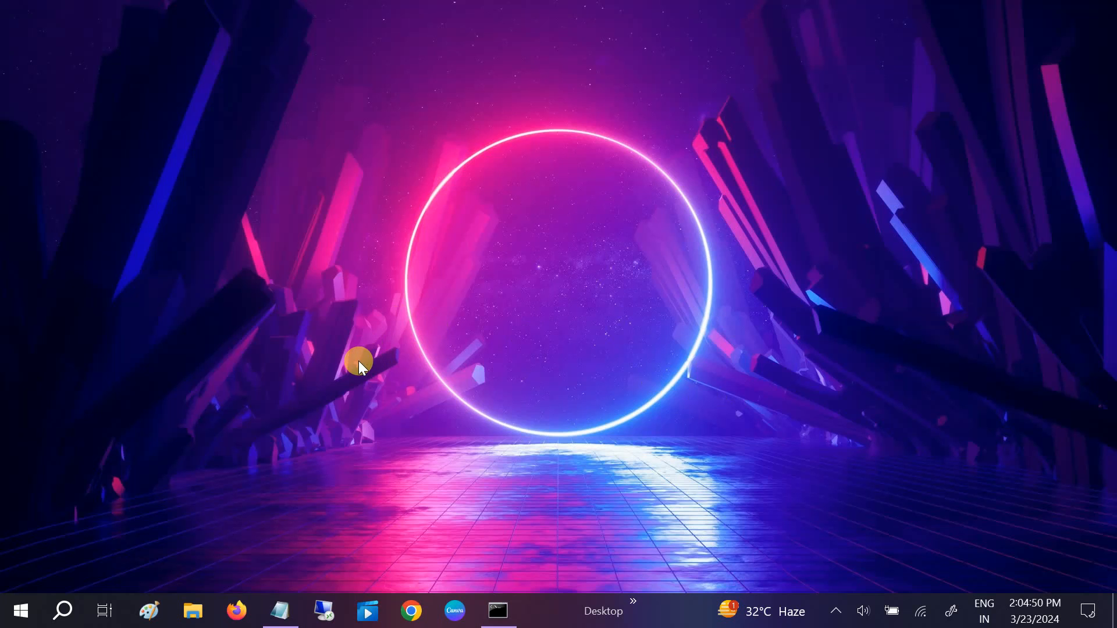
pyautogui.moveTo(230, 566)
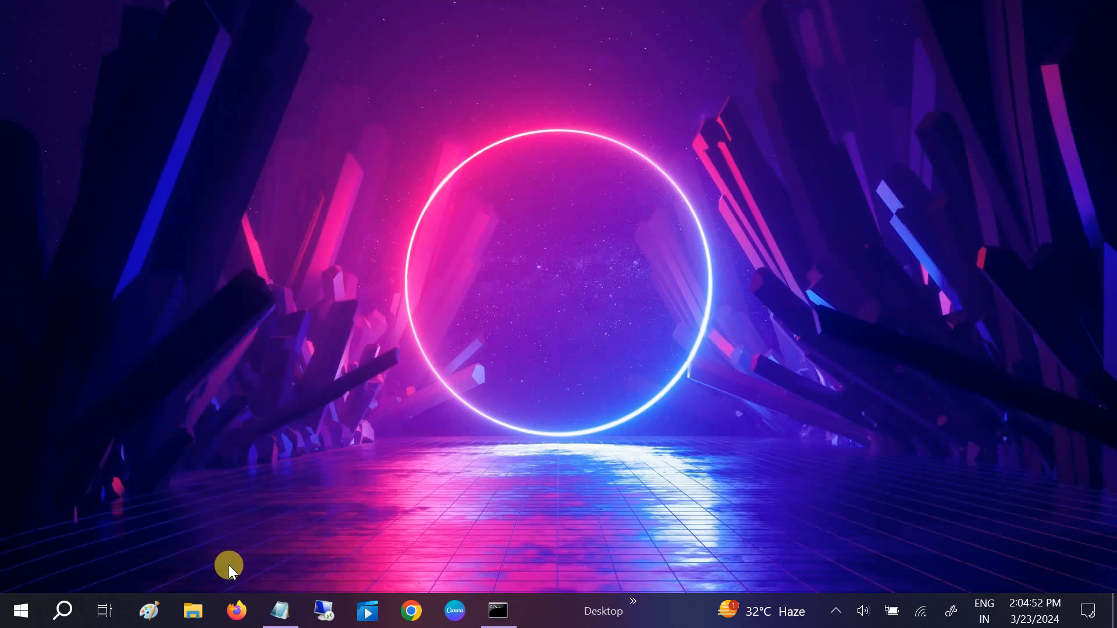
pyautogui.moveTo(242, 376)
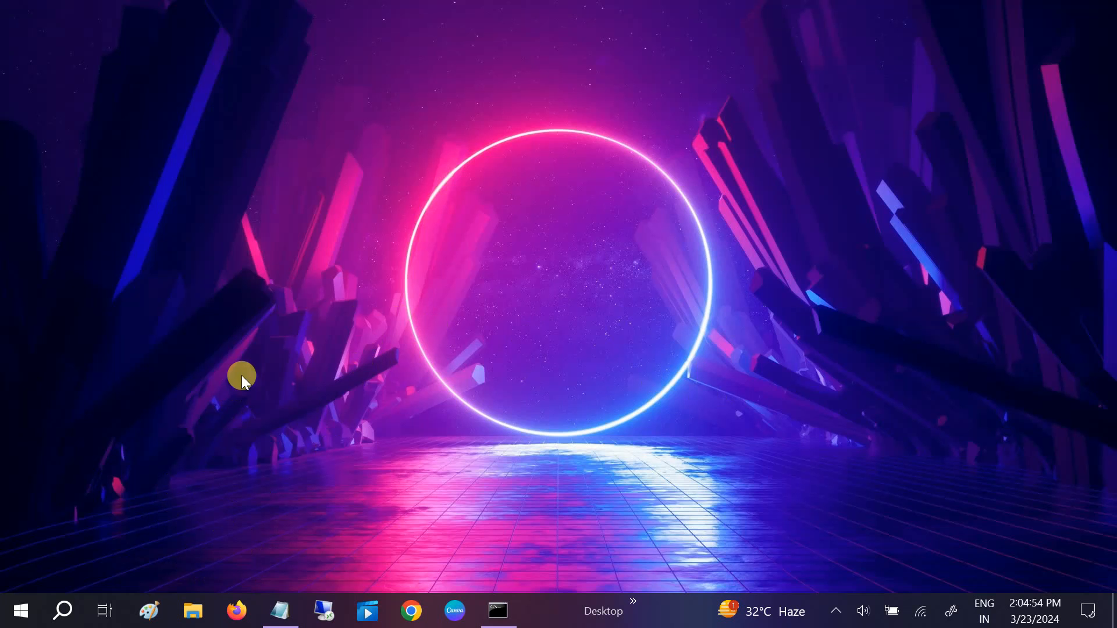
pyautogui.moveTo(308, 298)
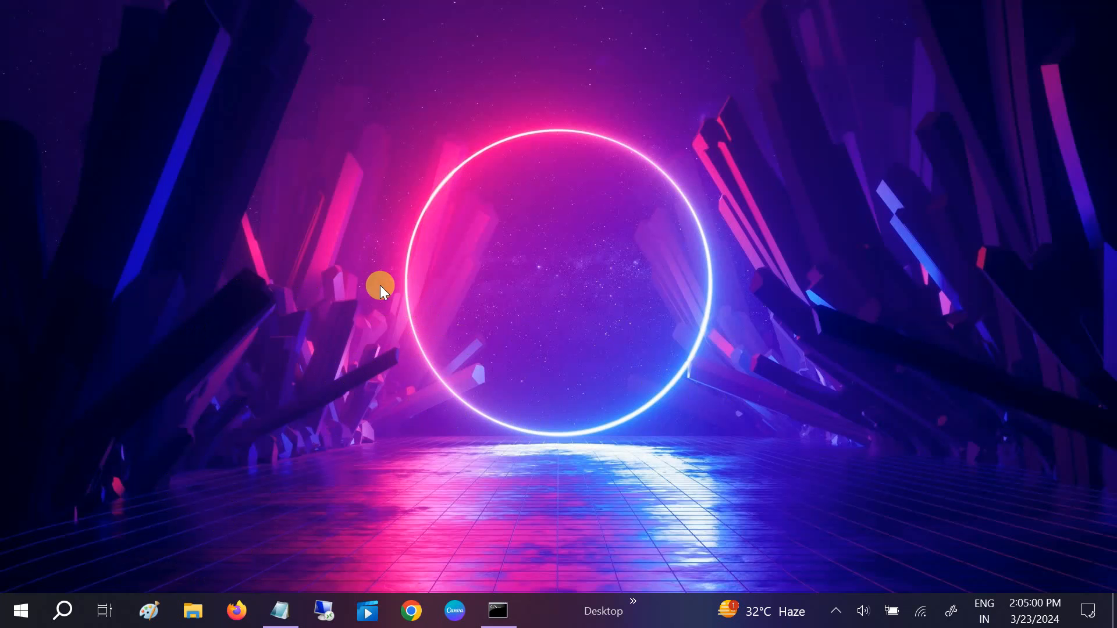
pyautogui.moveTo(374, 331)
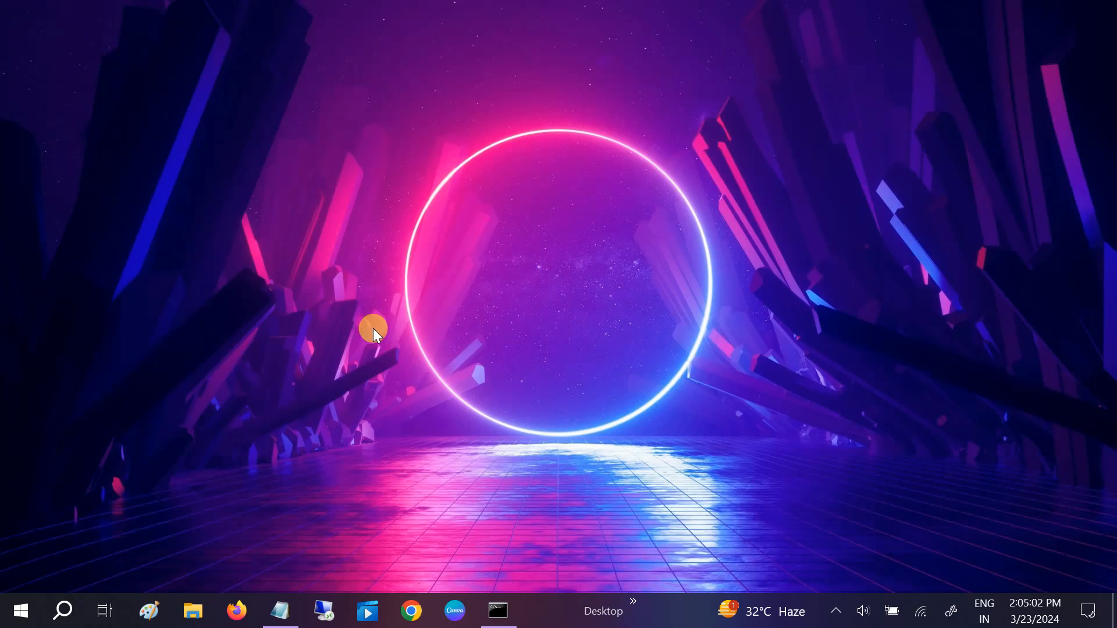
pyautogui.moveTo(202, 381)
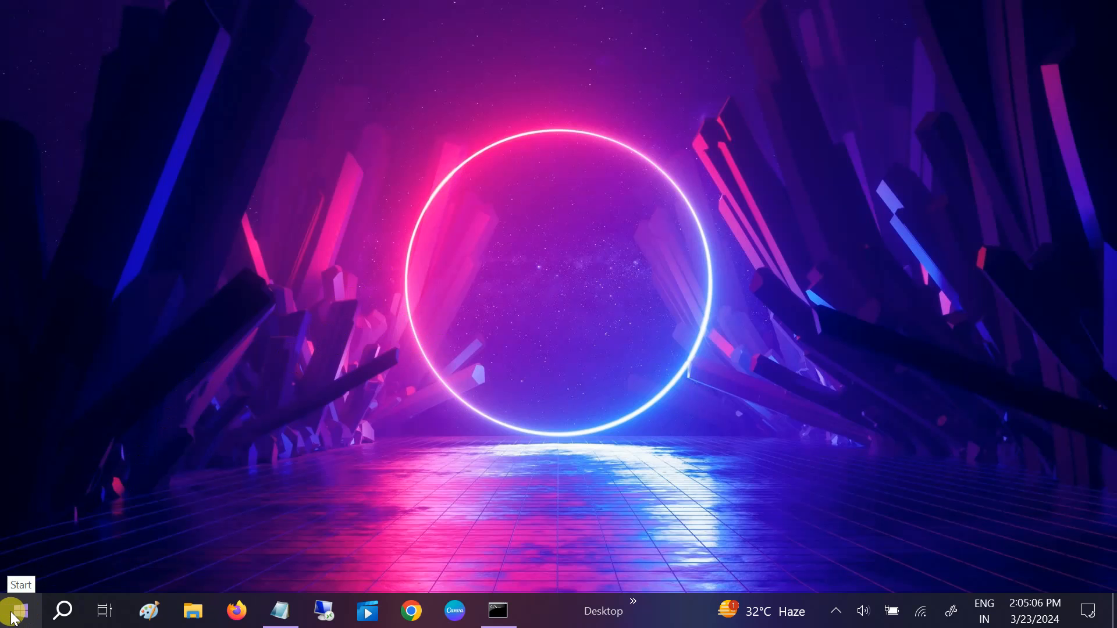
# Launch Registry Editor with regedit from the Run dialog, showing HKEY_CURRENT_USER.
pyautogui.rightClick(13, 611)
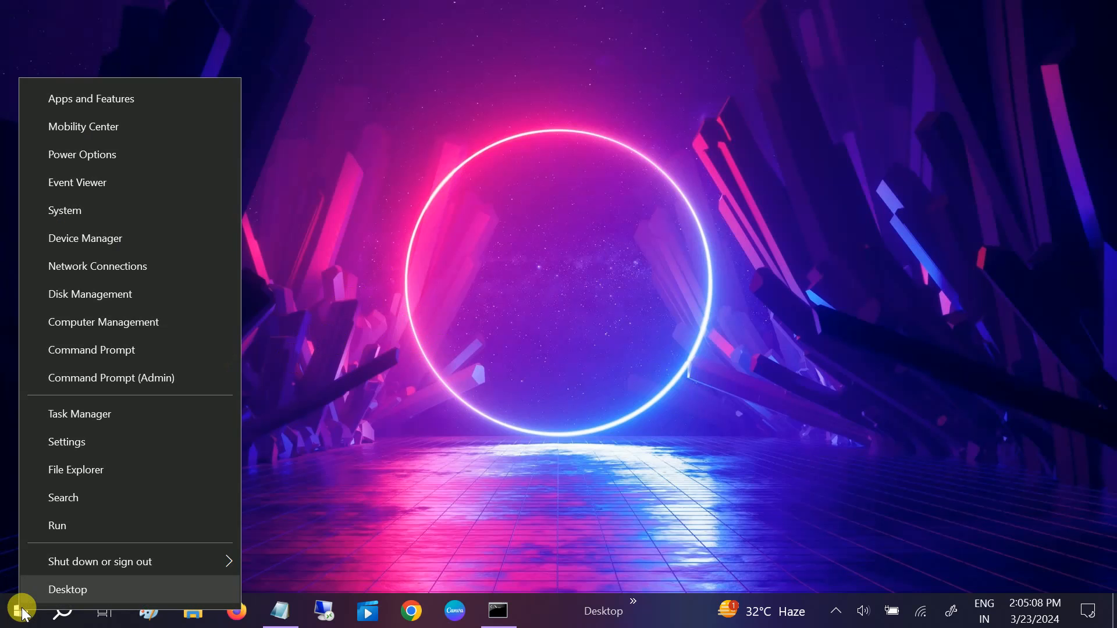
pyautogui.moveTo(64, 526)
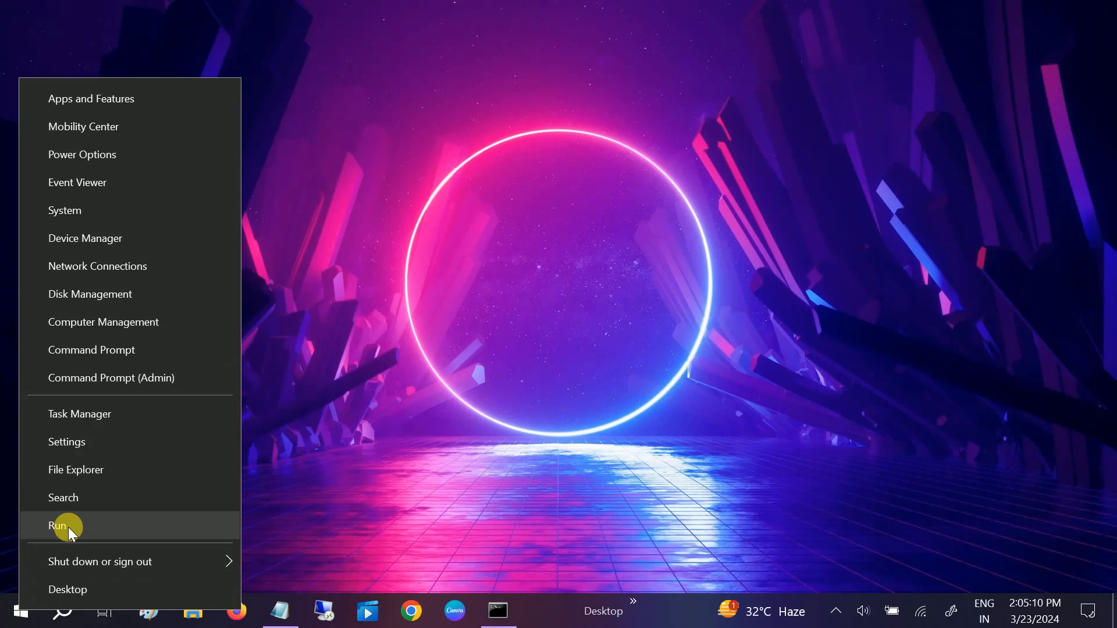
pyautogui.click(58, 526)
pyautogui.write('regedit')
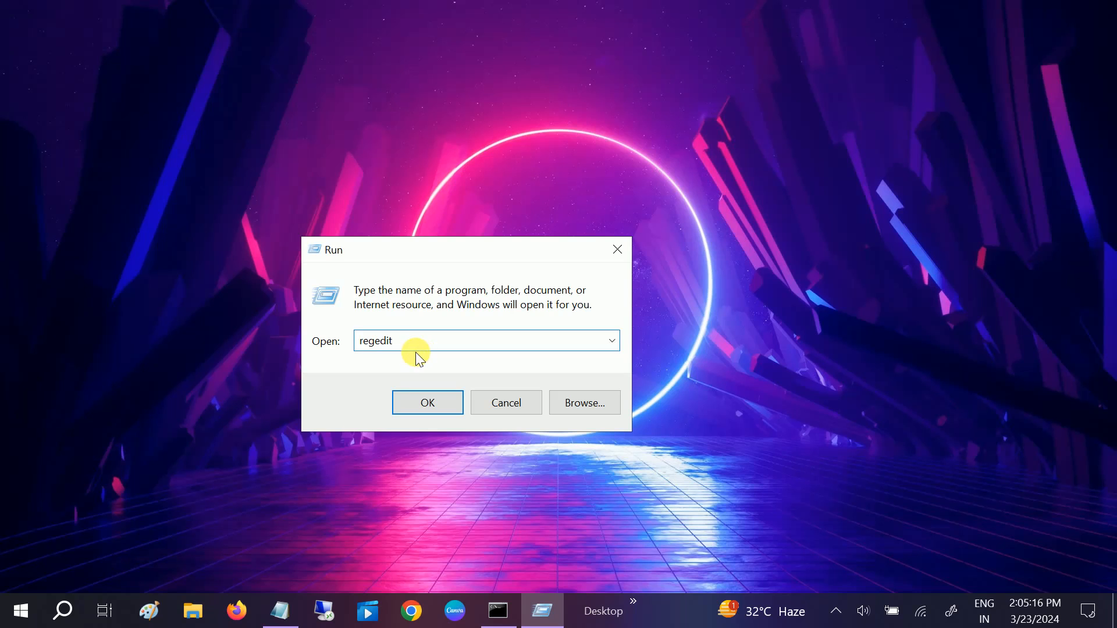
pyautogui.click(402, 341)
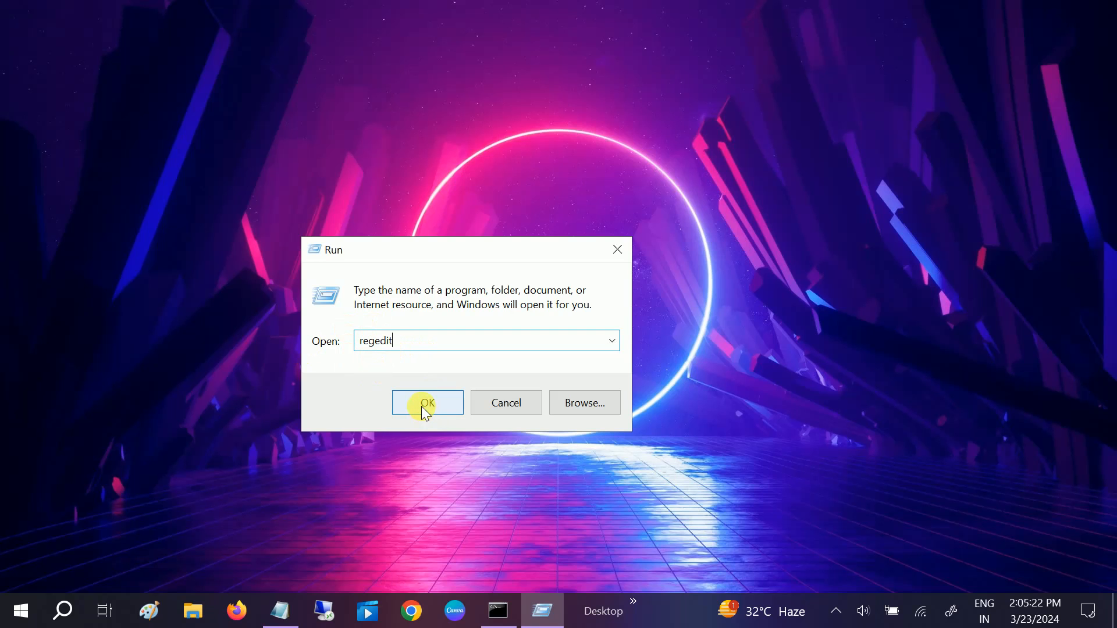
pyautogui.click(426, 403)
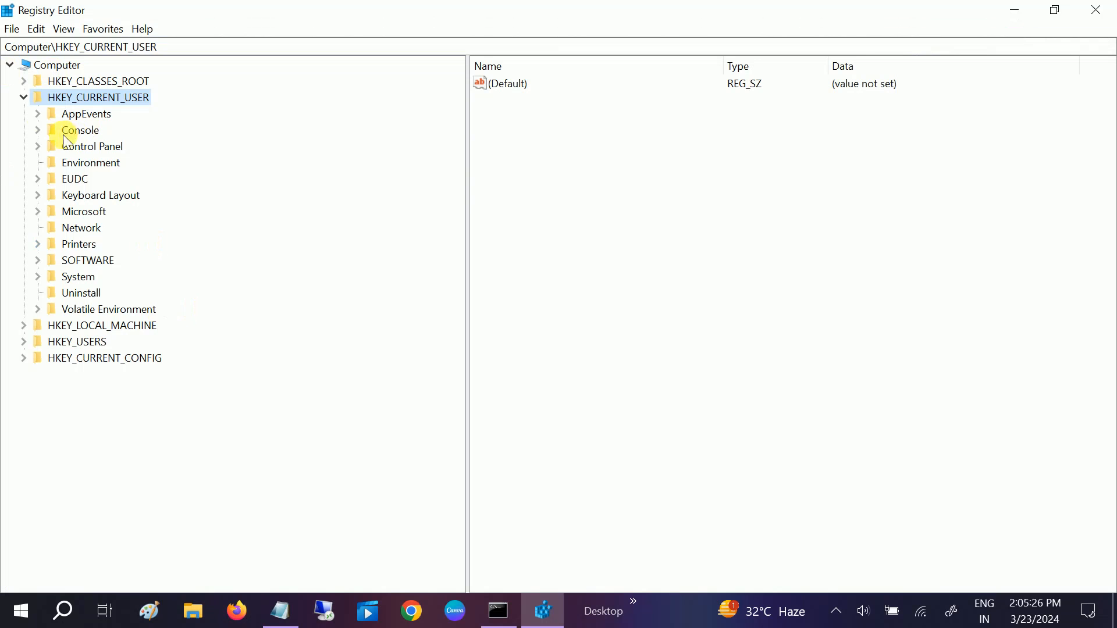
# Collapse HKEY_CURRENT_USER and run 'control folders' to open File Explorer Options.
pyautogui.click(22, 97)
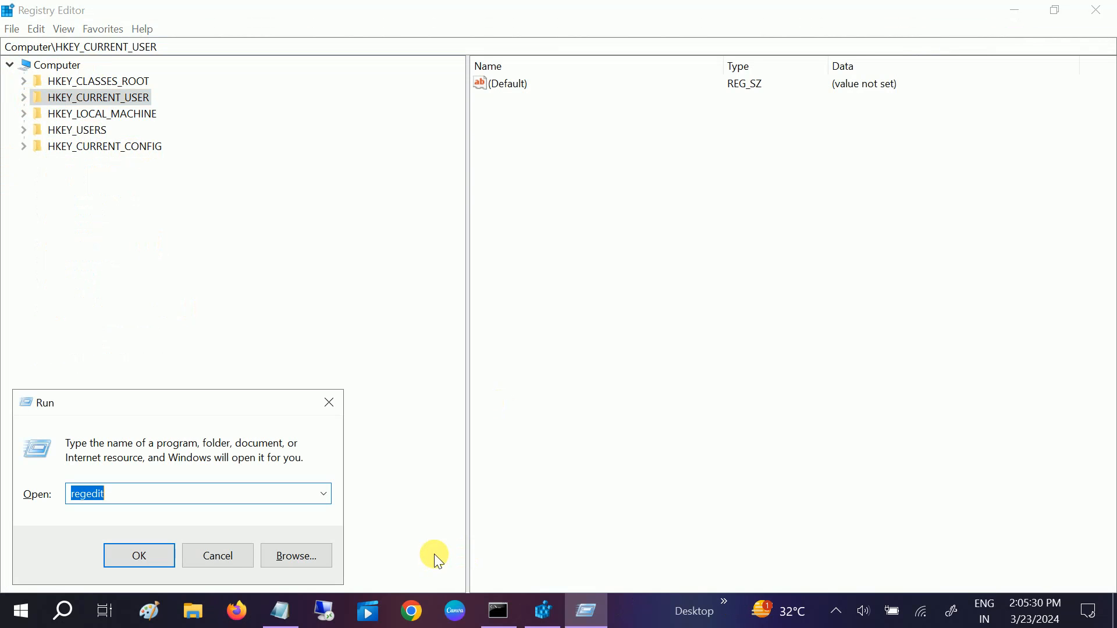
pyautogui.write('control folders')
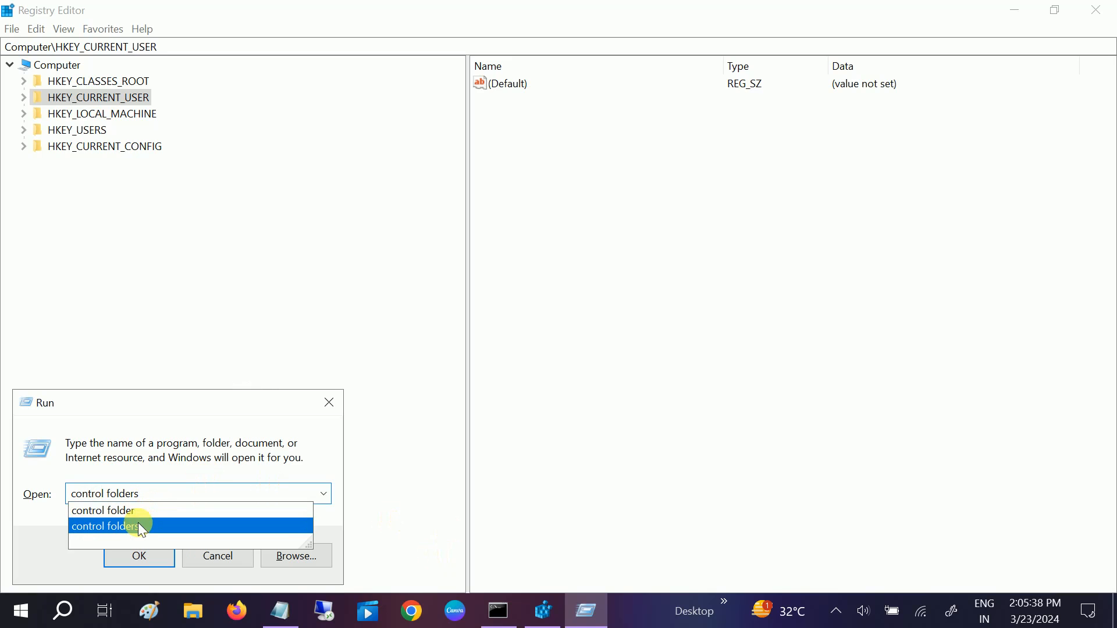
pyautogui.click(104, 526)
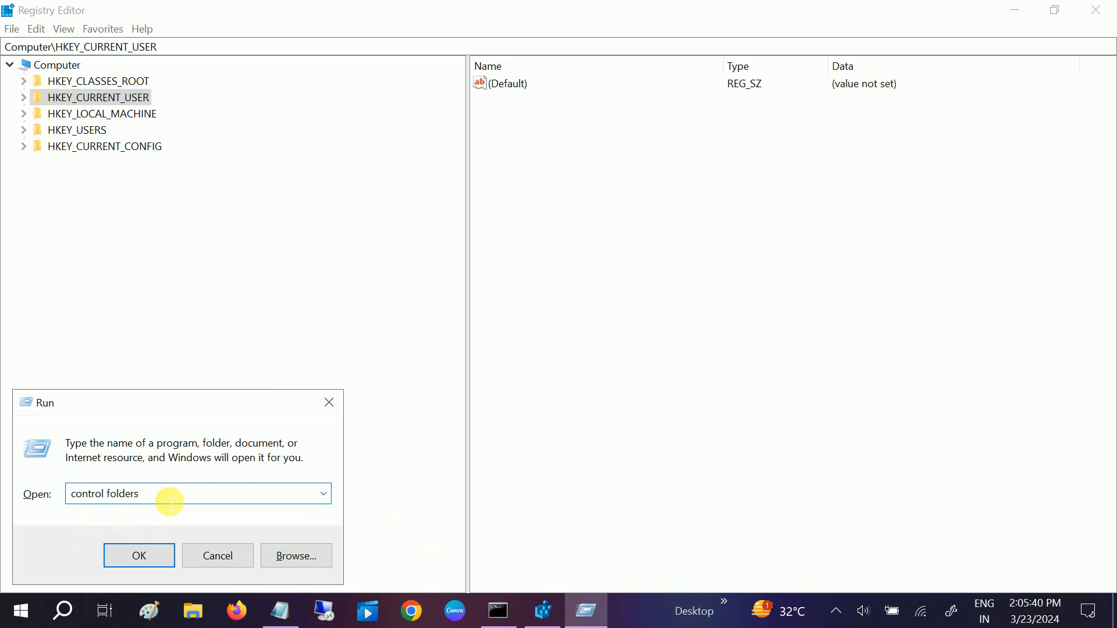
pyautogui.click(140, 555)
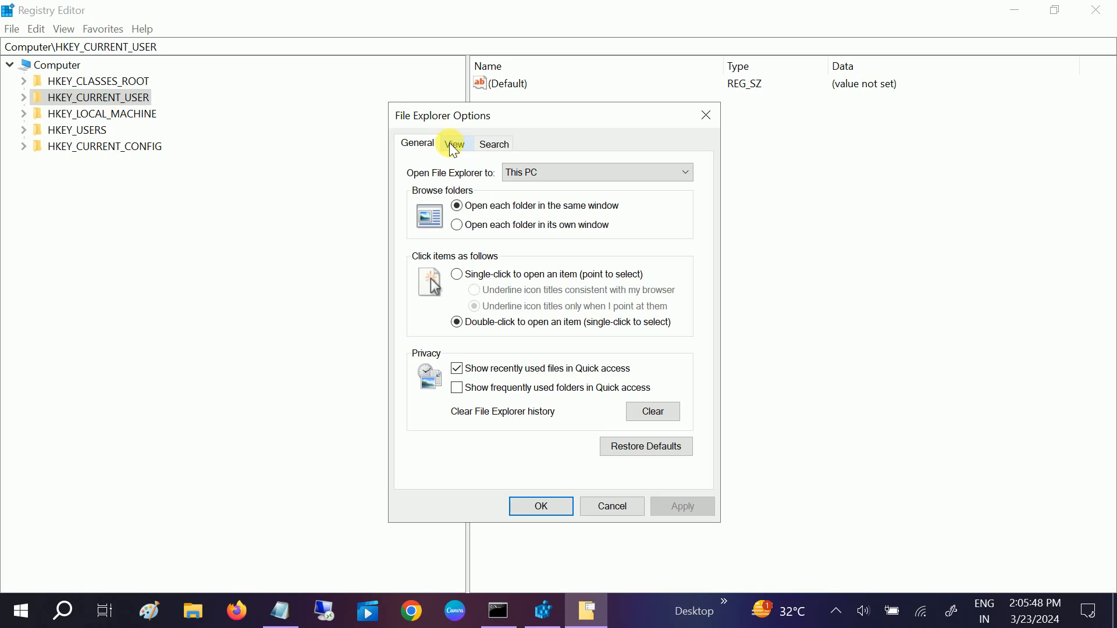
# Enable 'Launch folder windows in a separate process' on the View tab and confirm with OK.
pyautogui.click(454, 143)
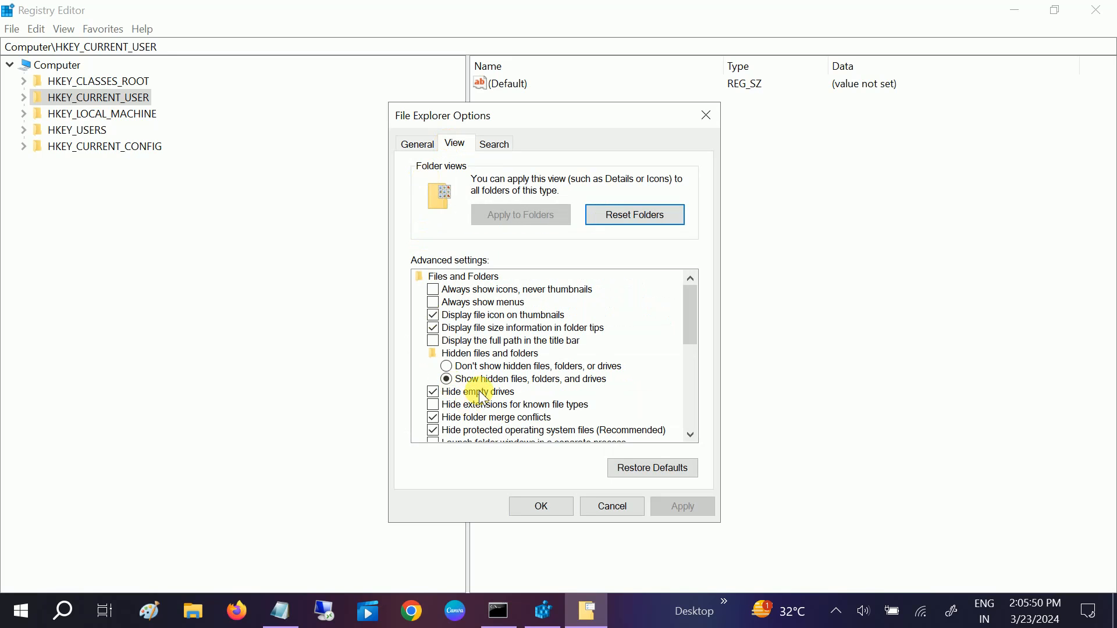
pyautogui.scroll(-3)
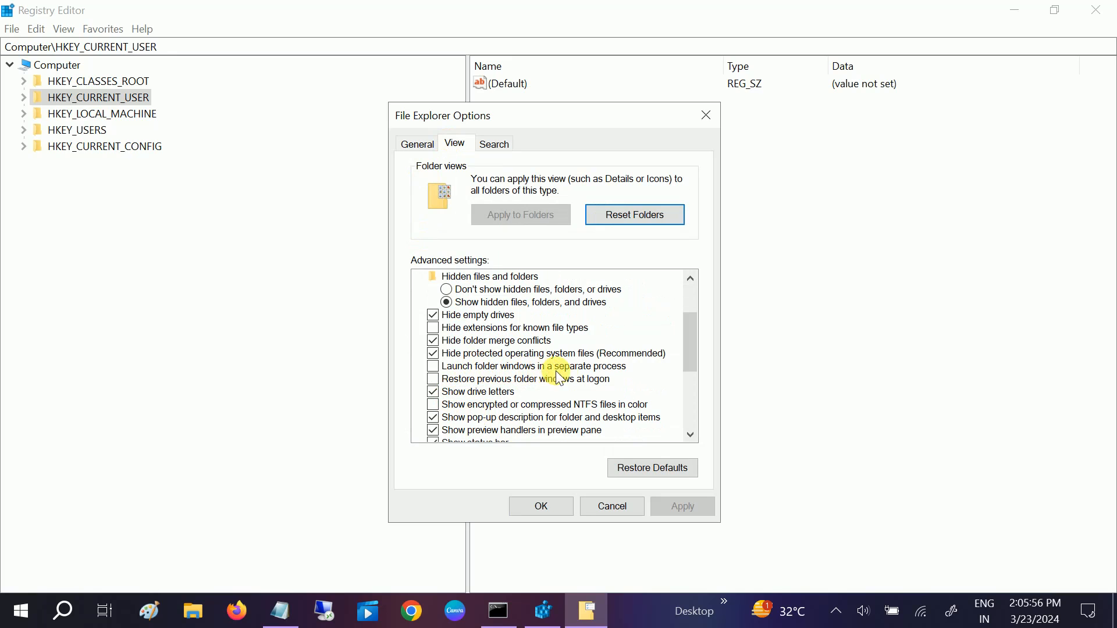
pyautogui.click(432, 366)
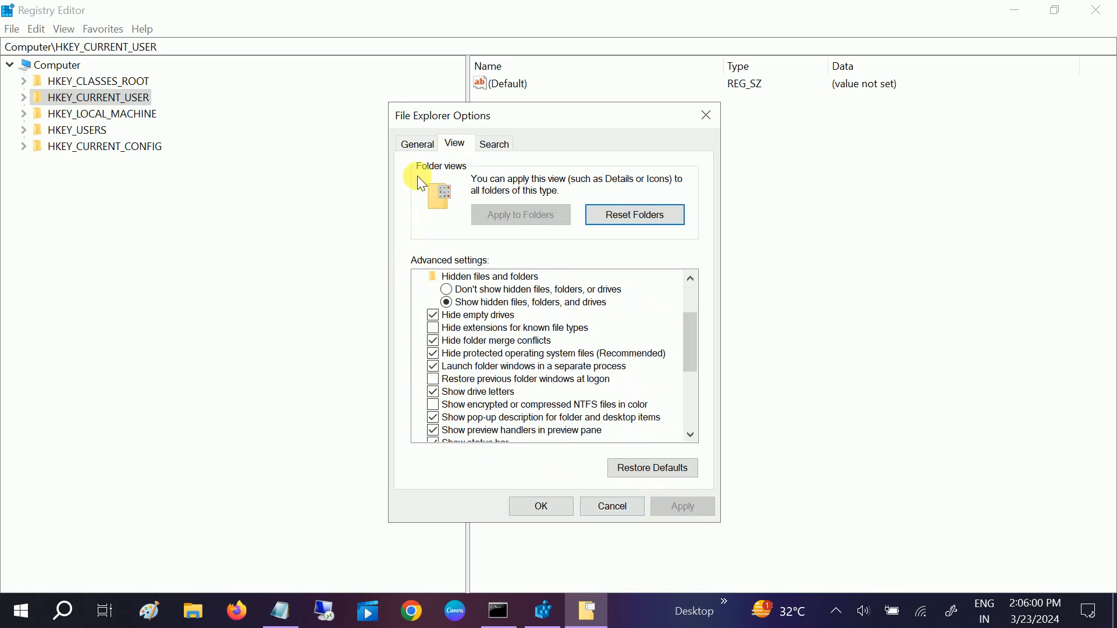
pyautogui.click(417, 144)
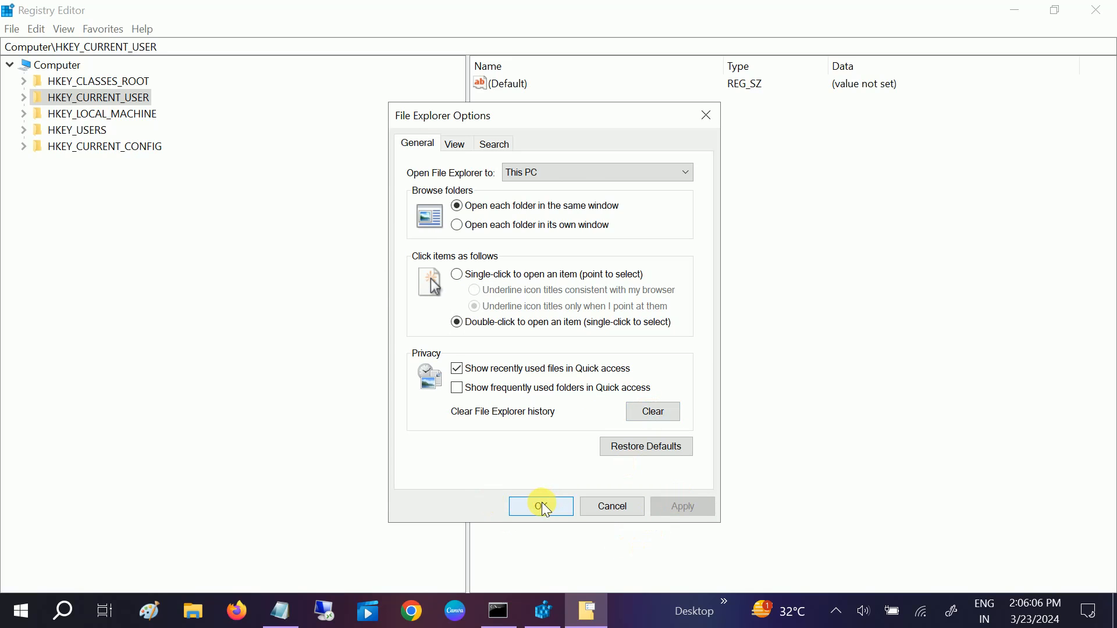
pyautogui.click(540, 506)
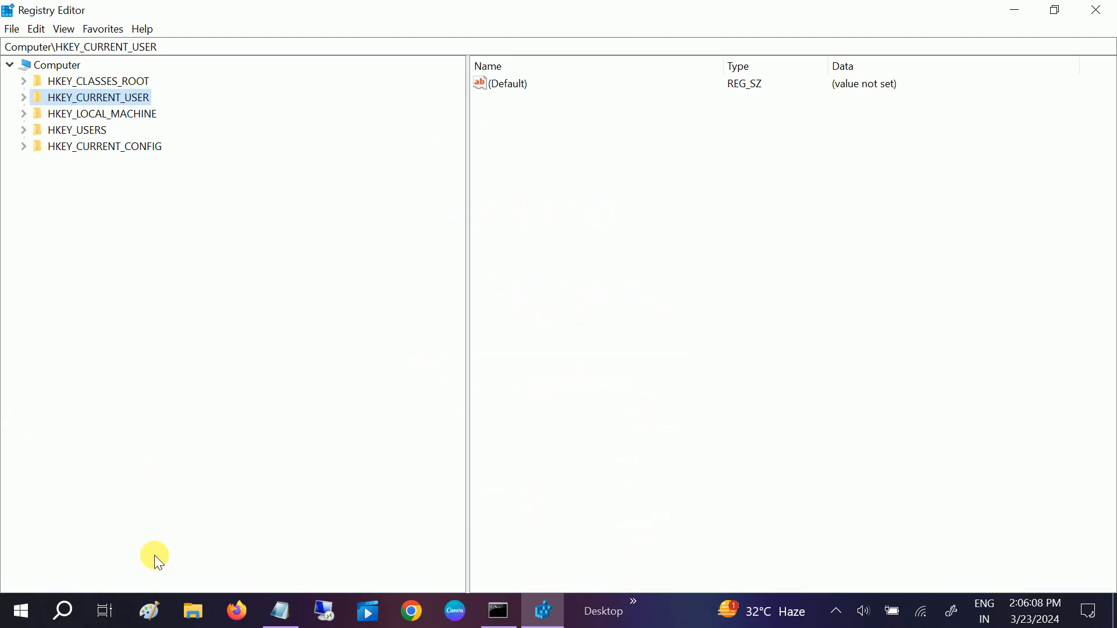
pyautogui.moveTo(194, 610)
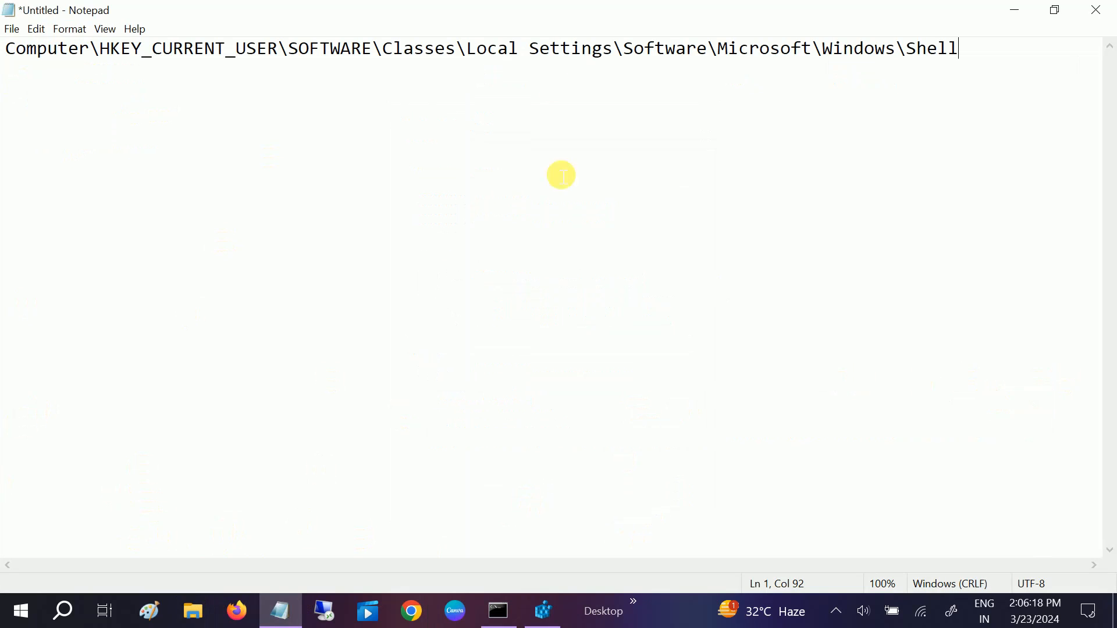
# Select the Windows\Shell registry path text in Notepad.
pyautogui.moveTo(957, 47); pyautogui.dragTo(204, 48)
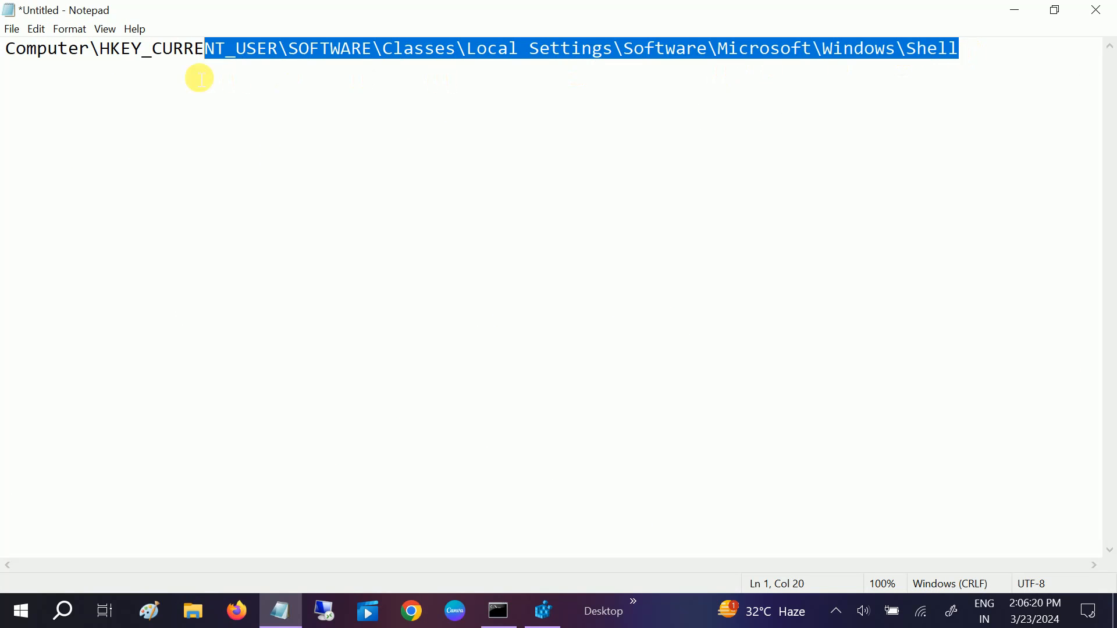
pyautogui.click(76, 60)
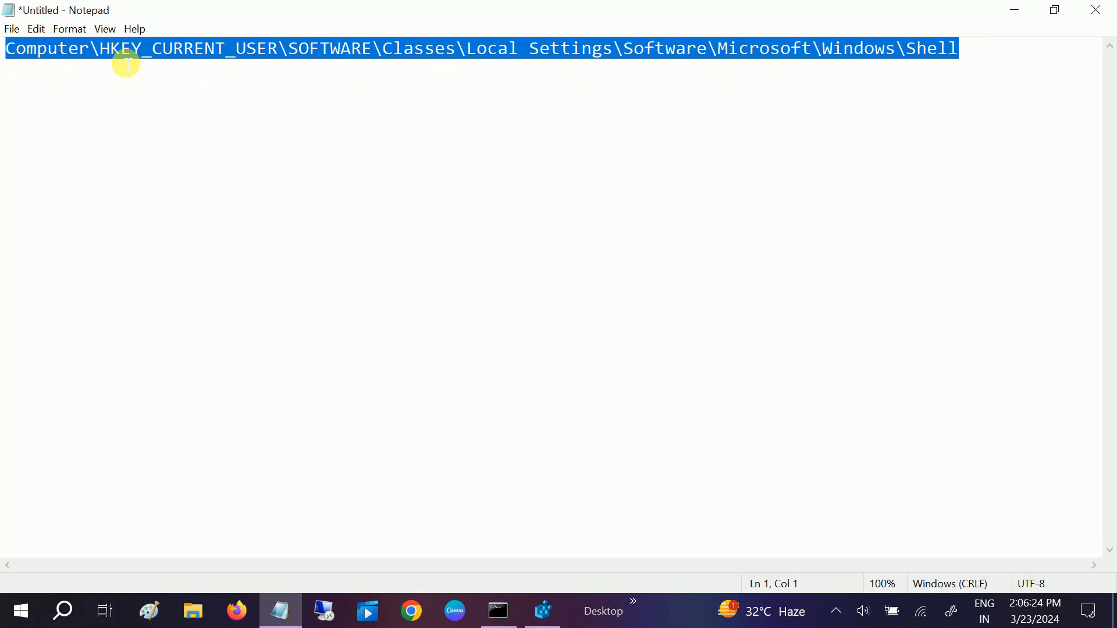
pyautogui.moveTo(209, 66)
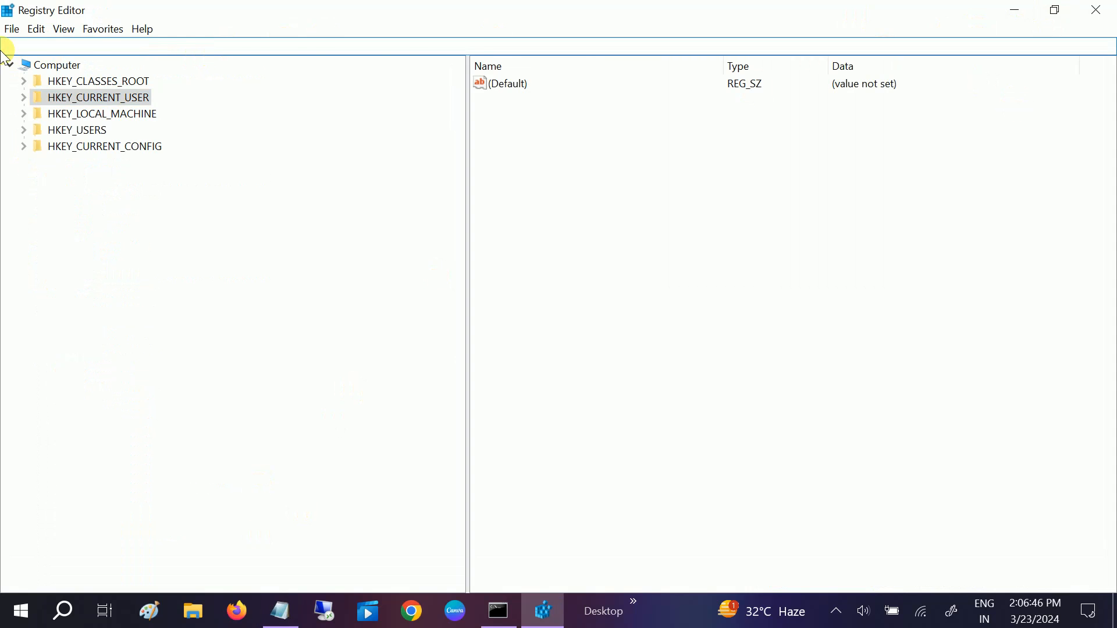
# Jump to the Shell key by its path and view its BagMRU and Bags subkeys.
pyautogui.click(156, 505)
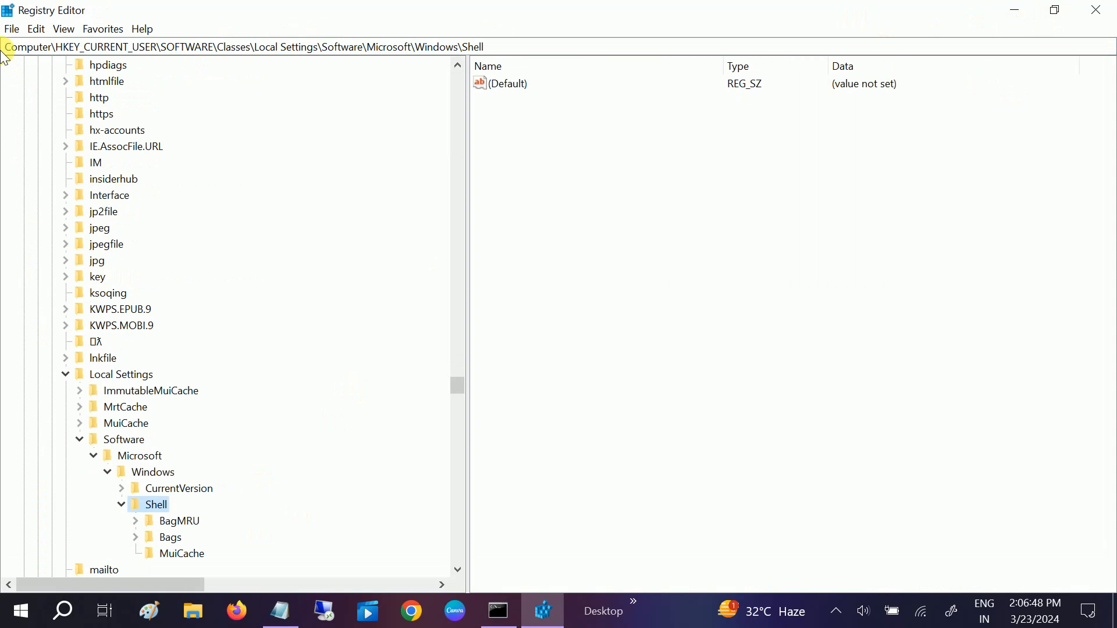
pyautogui.scroll(-3)
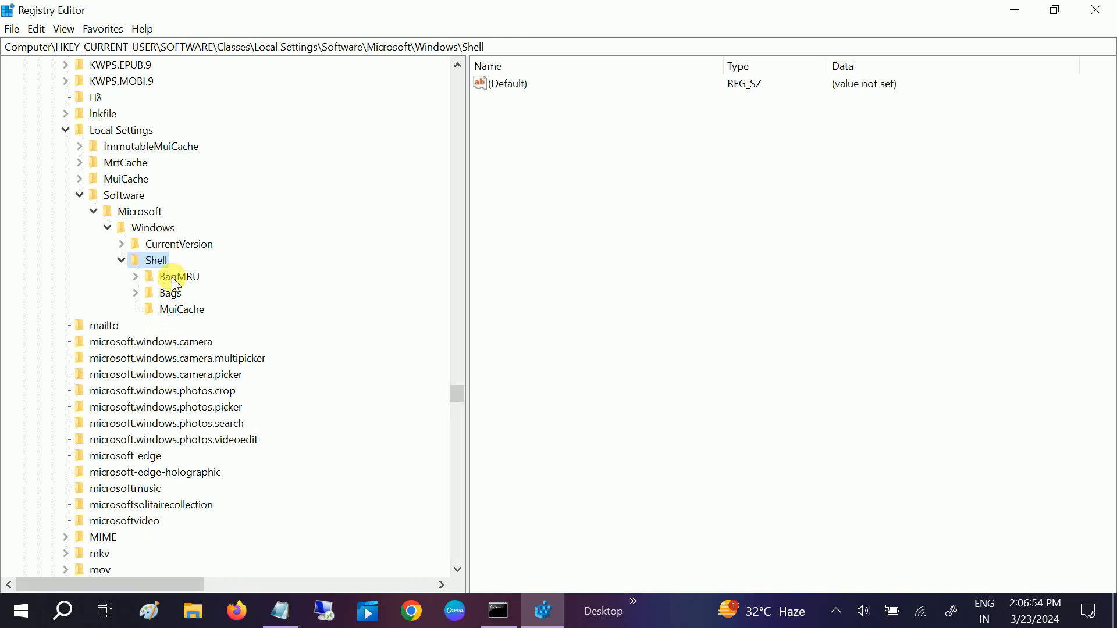
pyautogui.click(180, 276)
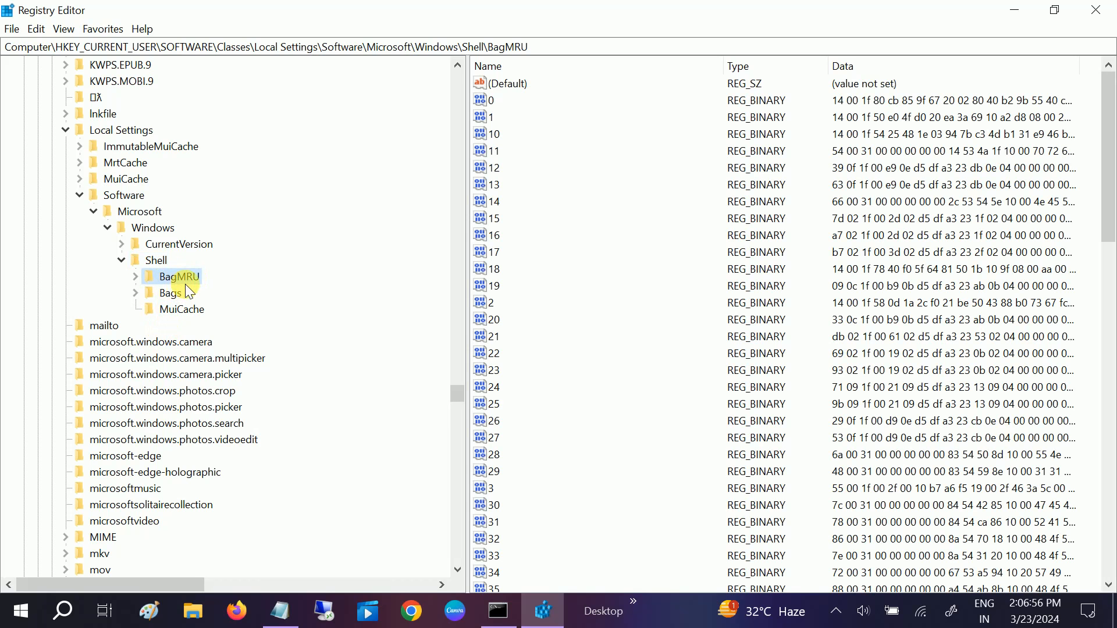
pyautogui.click(170, 293)
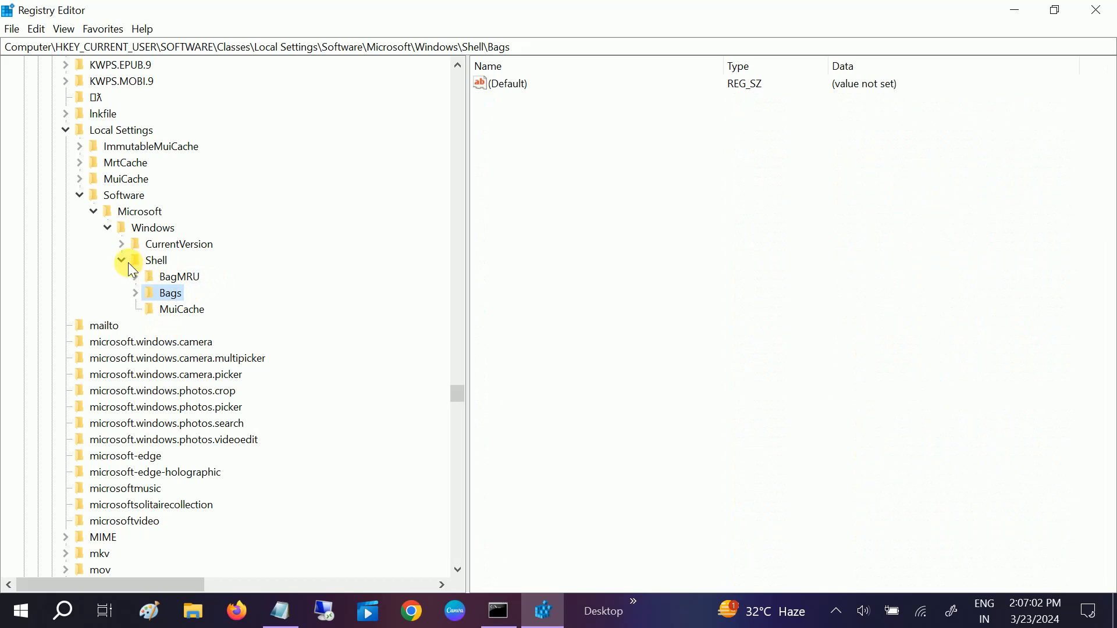
pyautogui.click(155, 260)
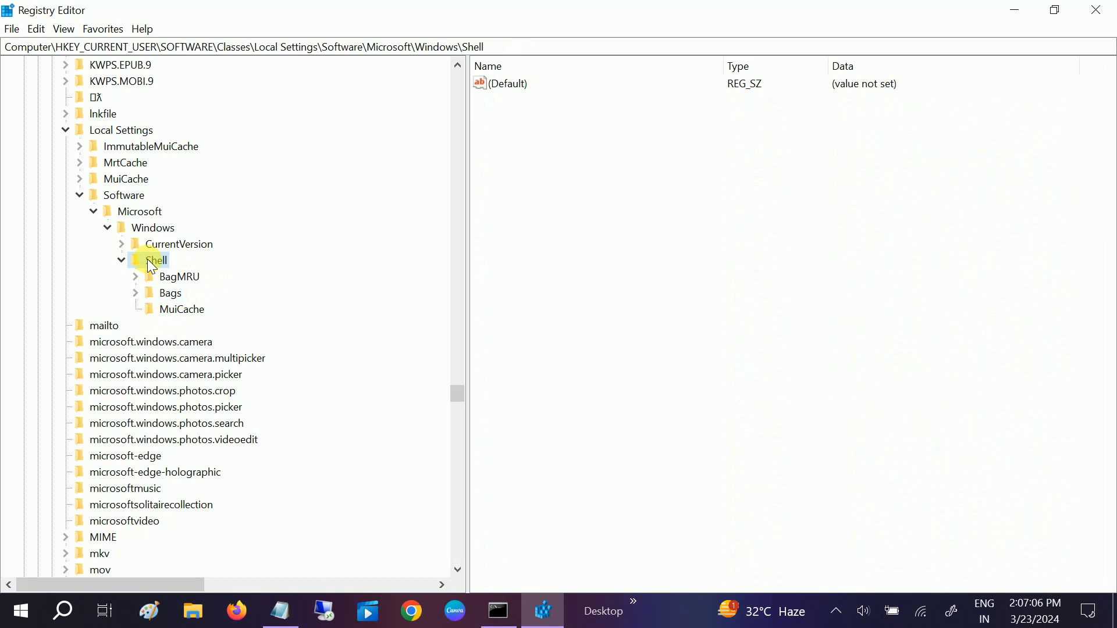
# Export the Shell key to a Desktop file named 'shell' with Save as type All Files.
pyautogui.rightClick(153, 260)
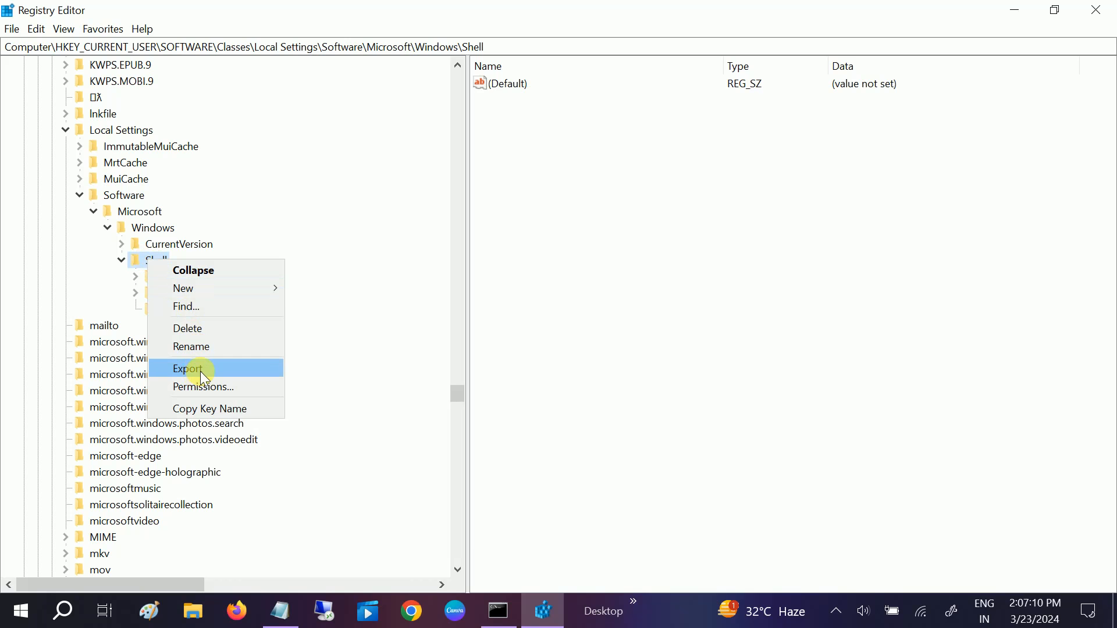
pyautogui.click(188, 368)
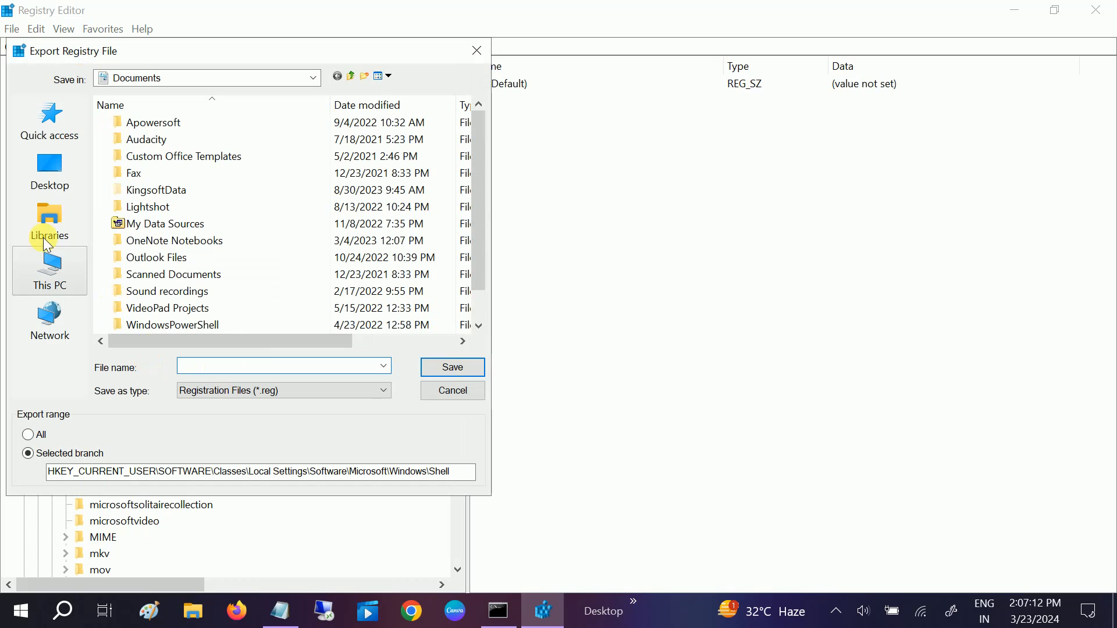
pyautogui.click(49, 171)
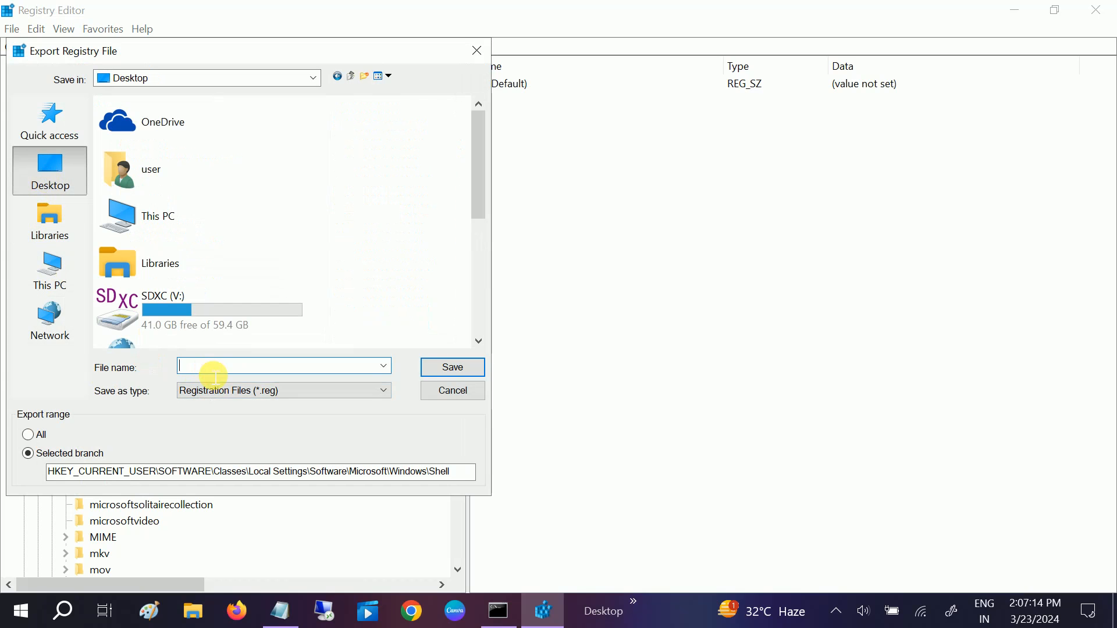
pyautogui.write('shell')
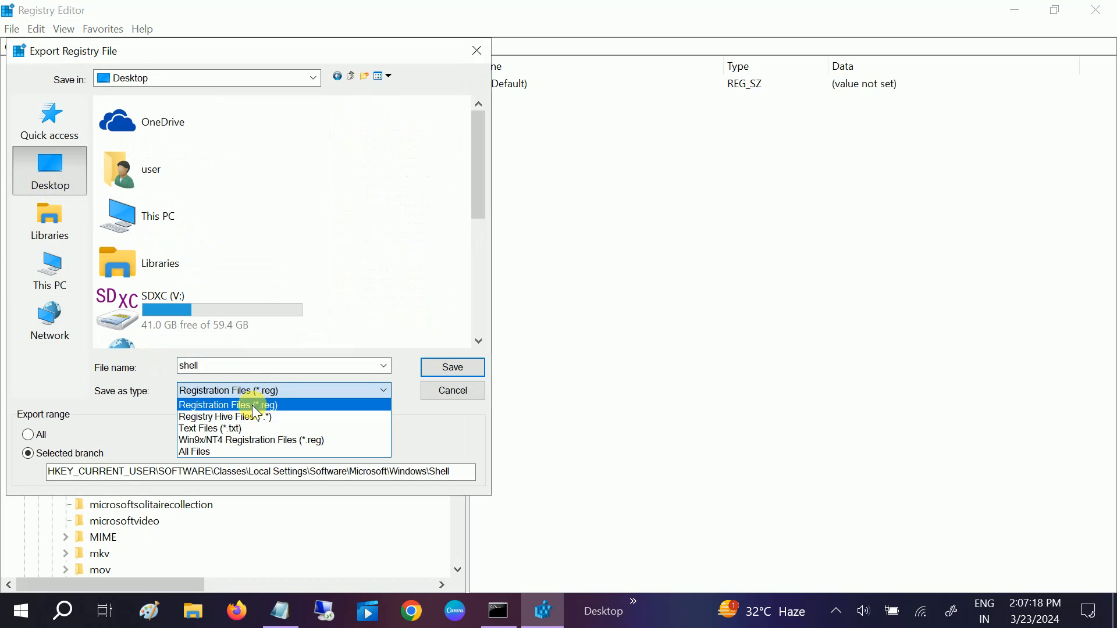
pyautogui.click(194, 452)
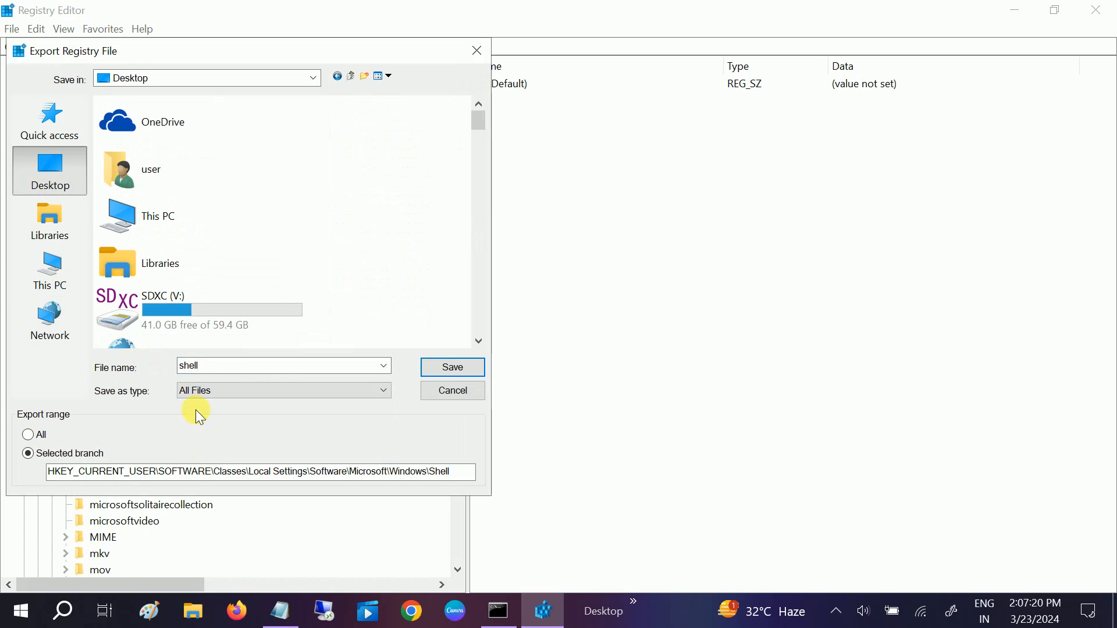
pyautogui.click(451, 367)
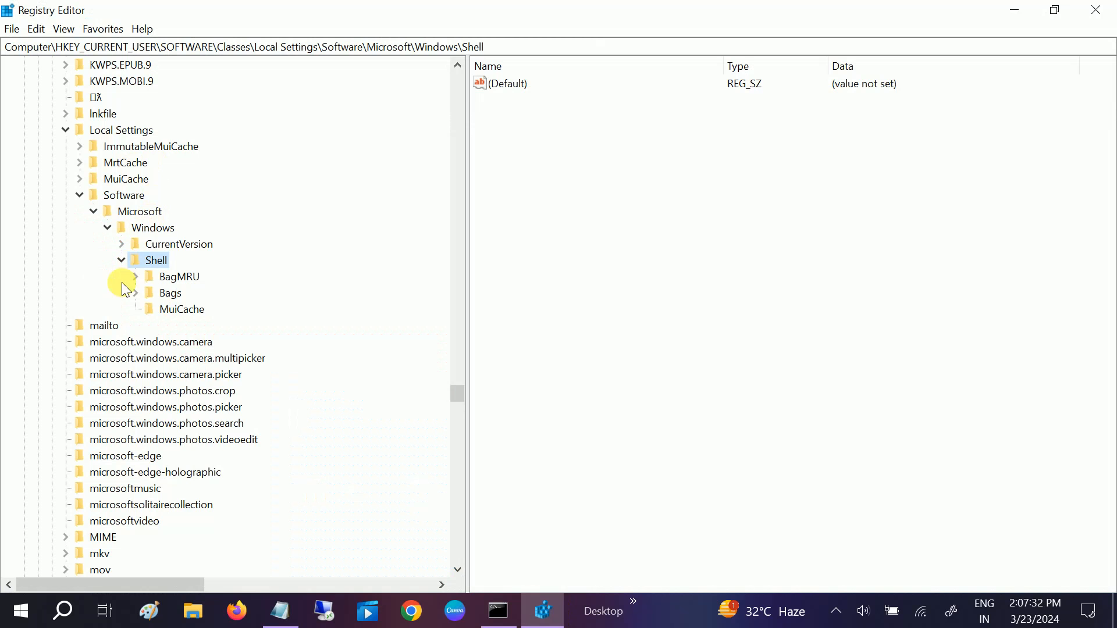
pyautogui.moveTo(141, 285)
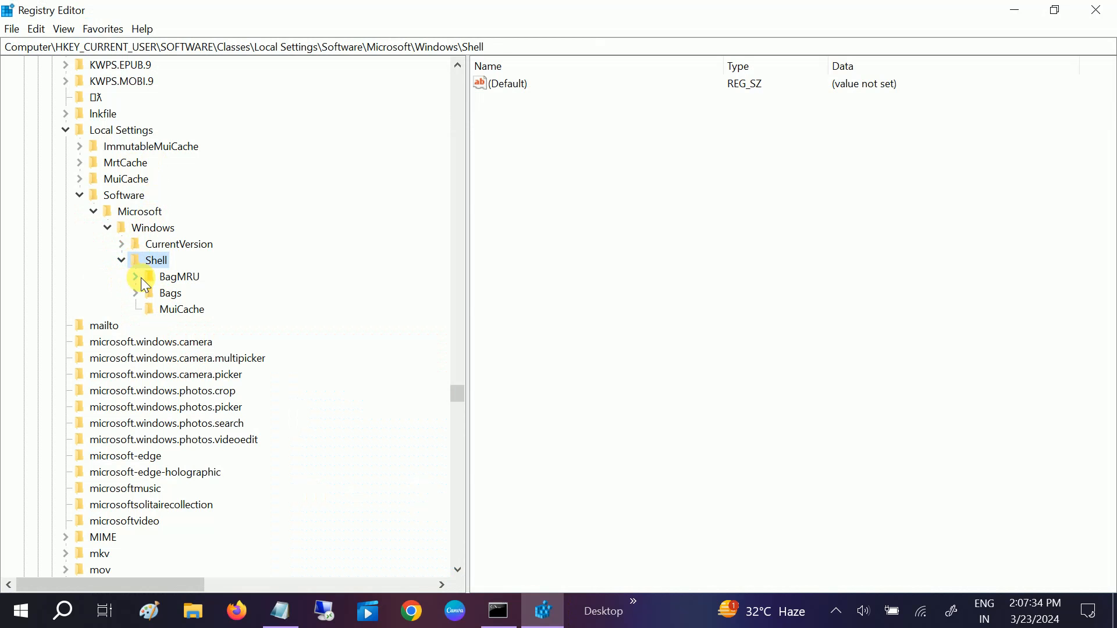
# Delete the BagMRU subkey with confirmation, then bring up the Bags key's context menu.
pyautogui.click(178, 276)
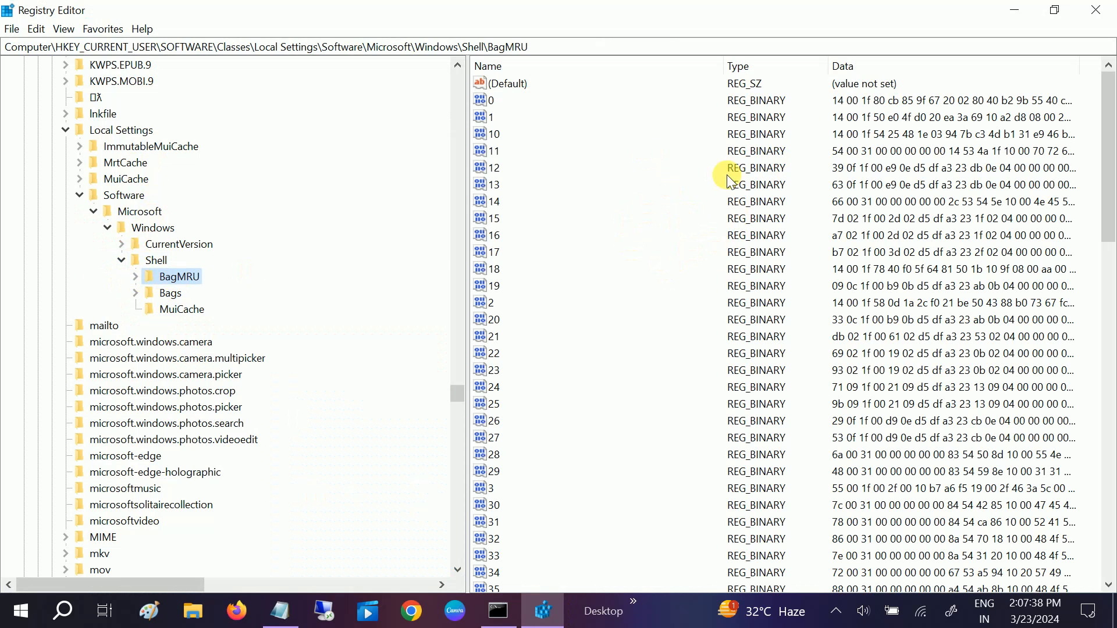
pyautogui.moveTo(502, 256)
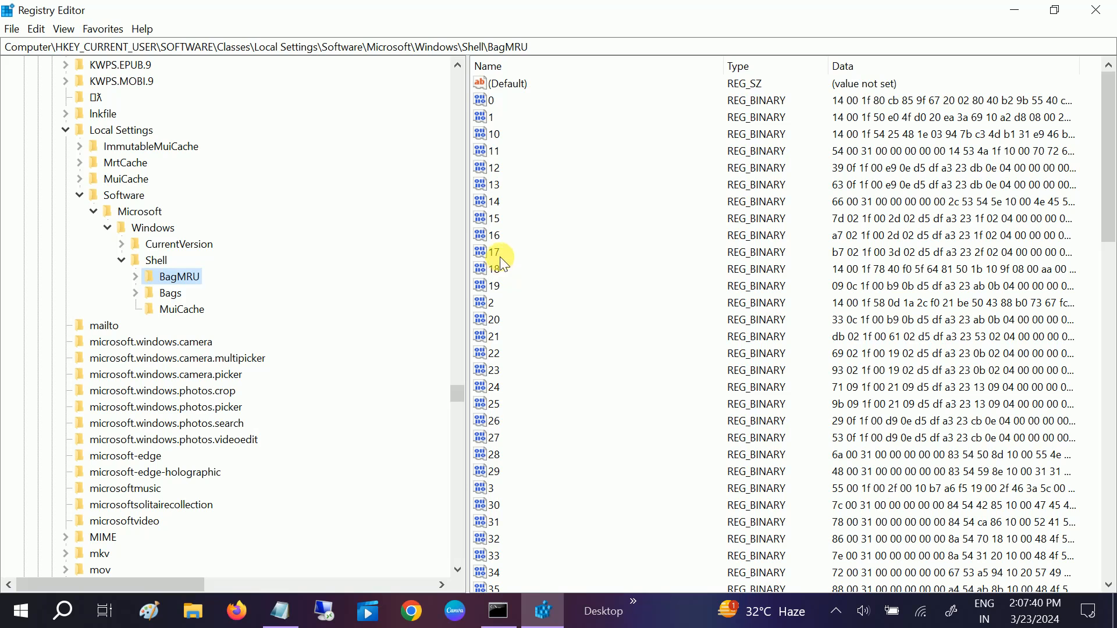
pyautogui.click(178, 276)
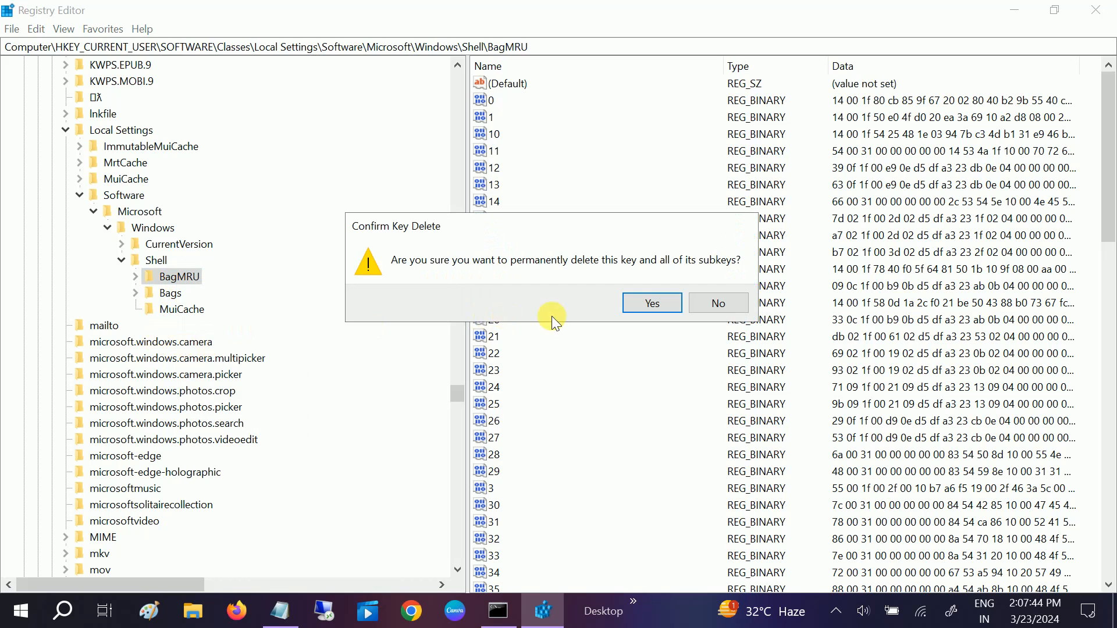
pyautogui.click(651, 303)
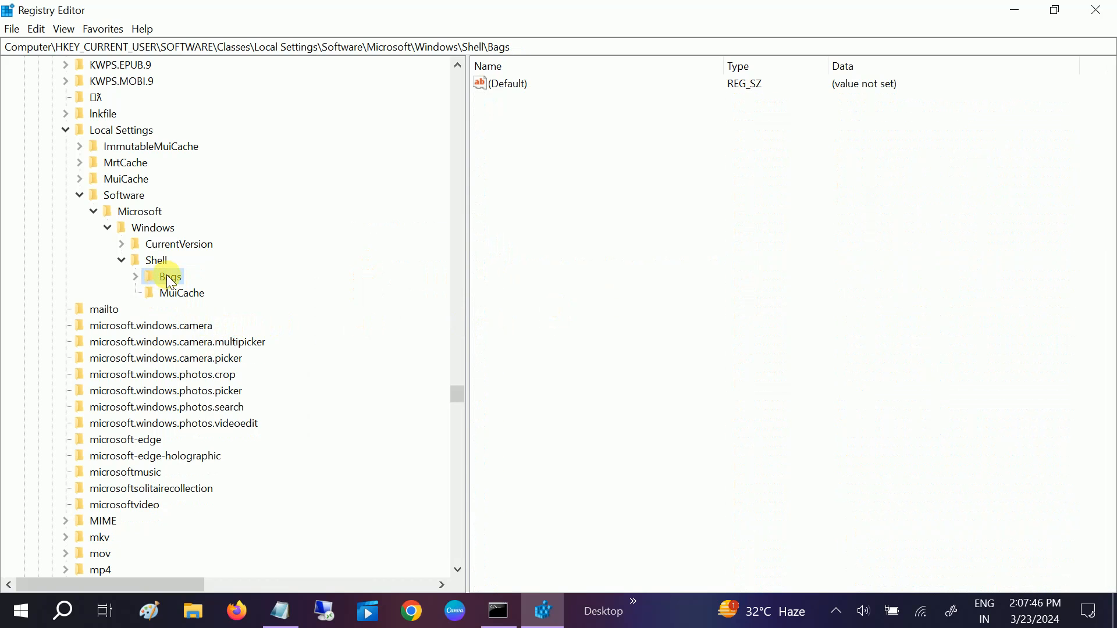
pyautogui.rightClick(169, 276)
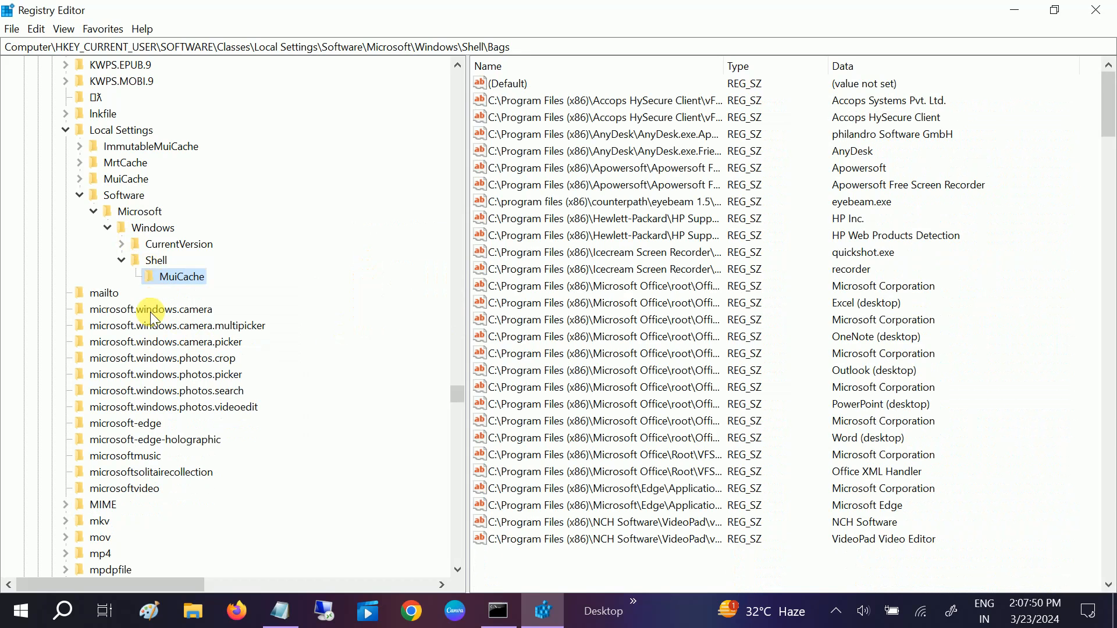
# Check the remaining MuiCache key, open Start's power options, then right-click the Shell key.
pyautogui.click(180, 276)
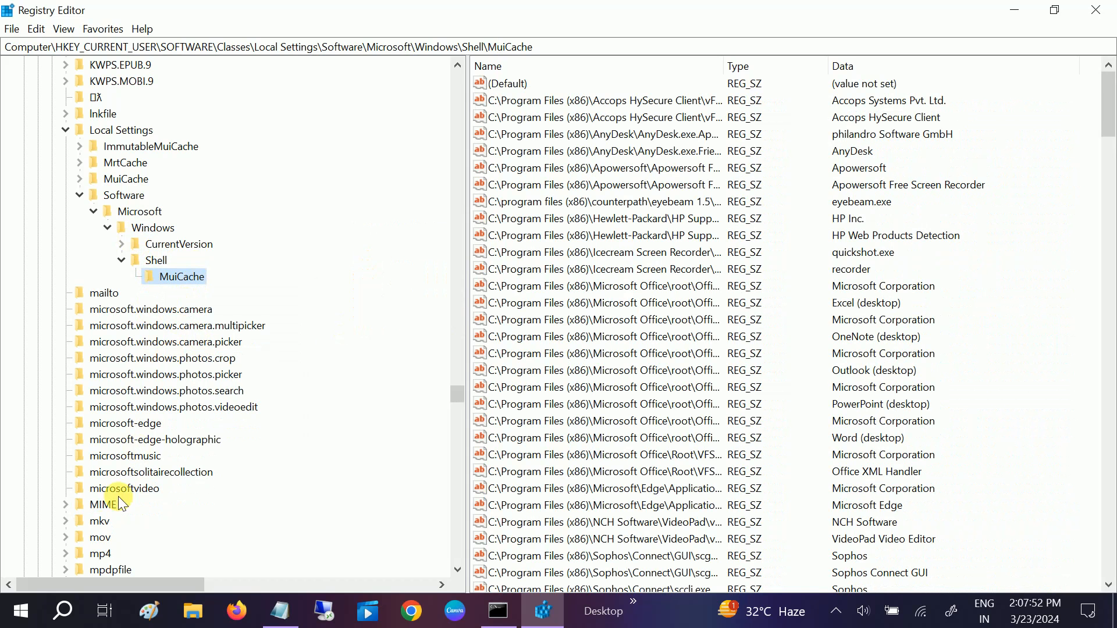
pyautogui.click(18, 610)
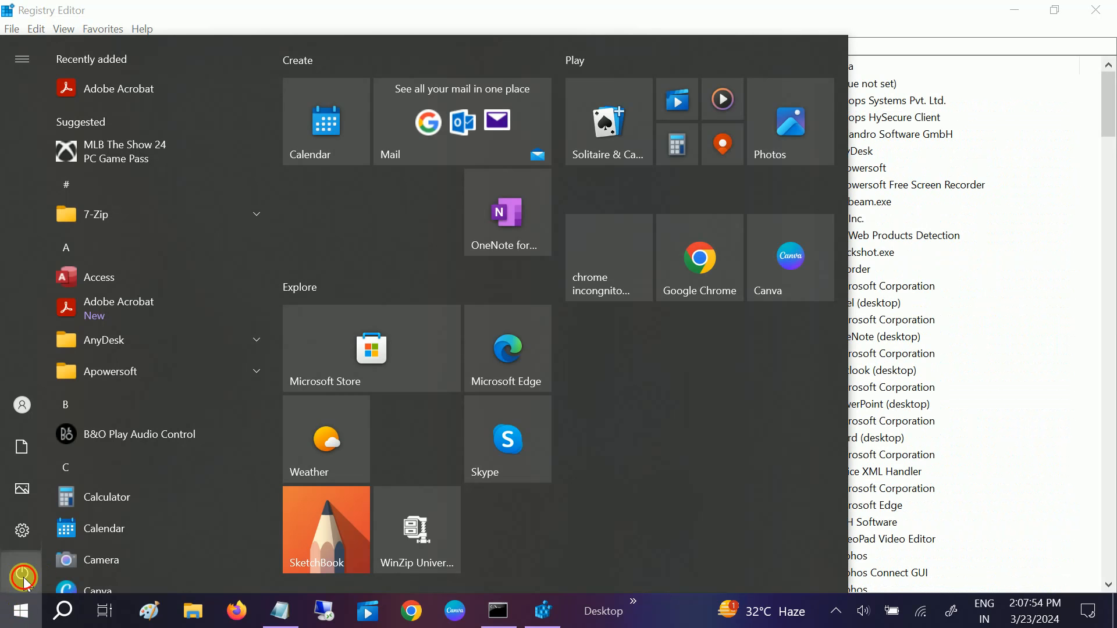
pyautogui.click(21, 575)
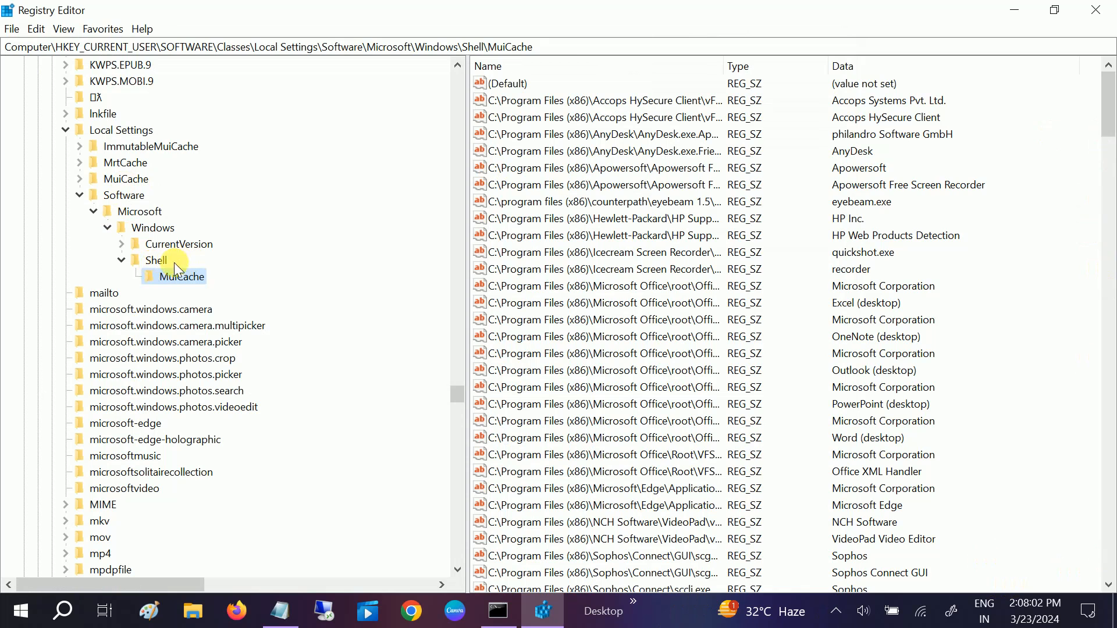
pyautogui.click(156, 260)
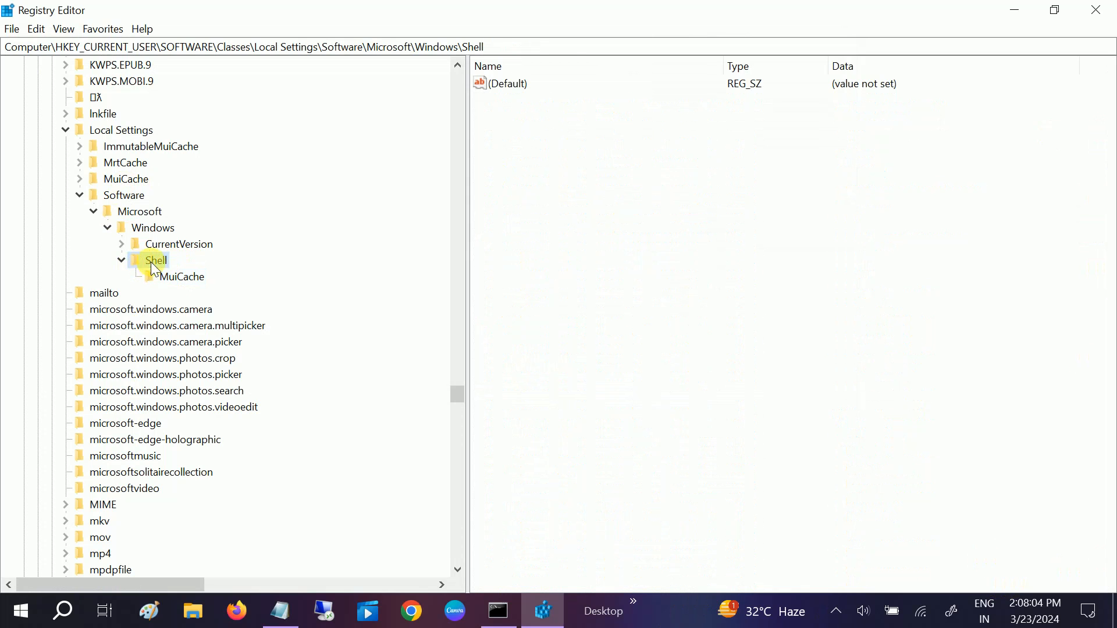
pyautogui.rightClick(155, 260)
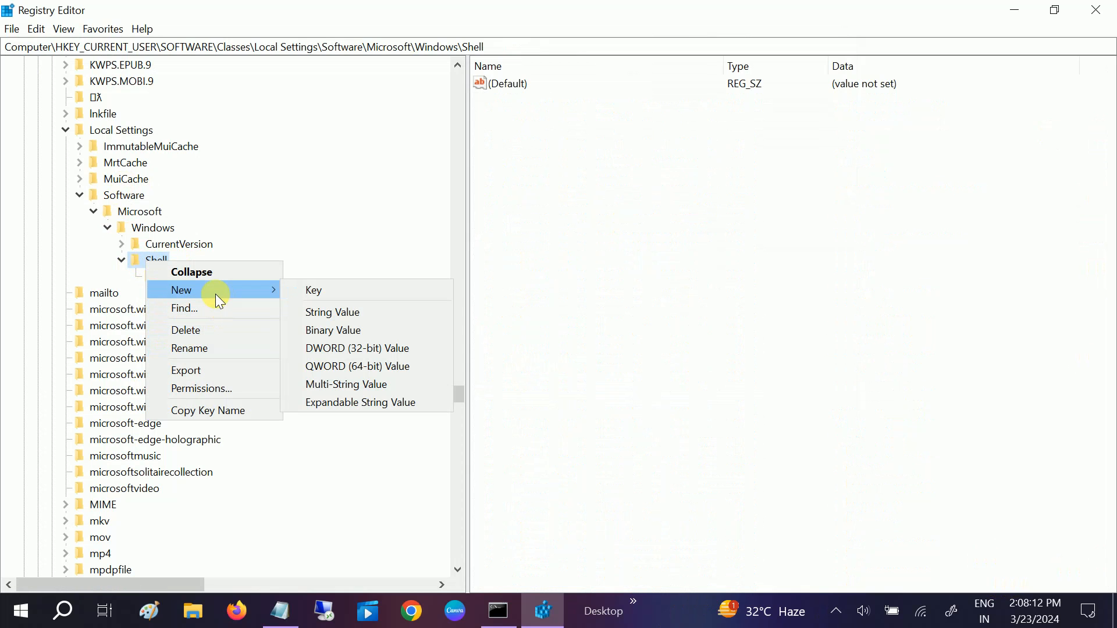
pyautogui.moveTo(181, 294)
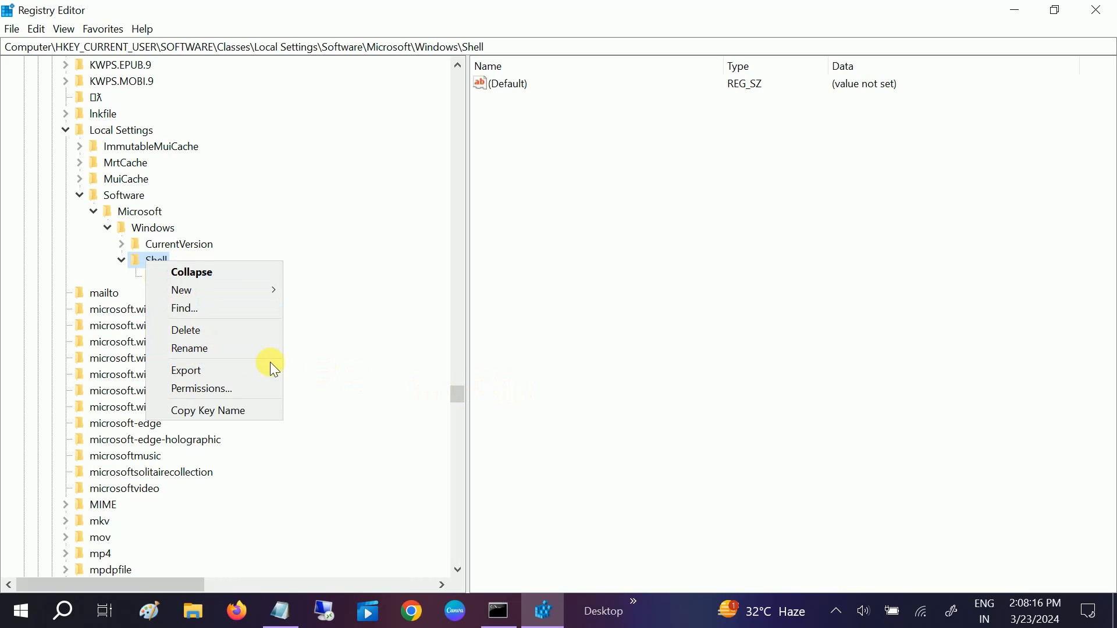
pyautogui.moveTo(460, 396)
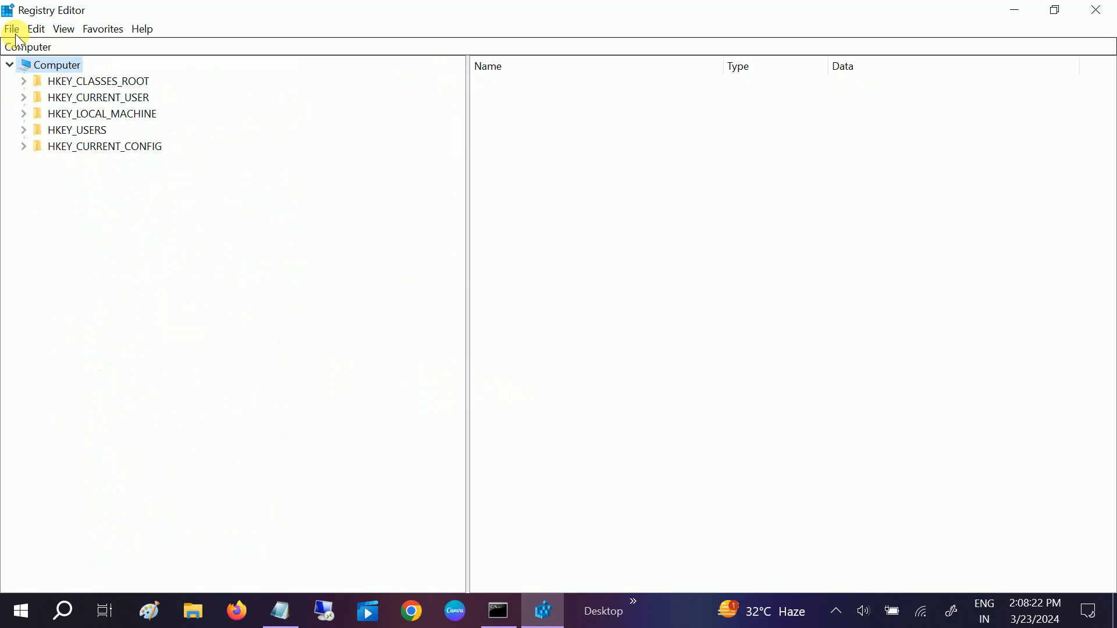
# Import shell.REG from the Desktop via File > Import and dismiss the success message.
pyautogui.click(11, 29)
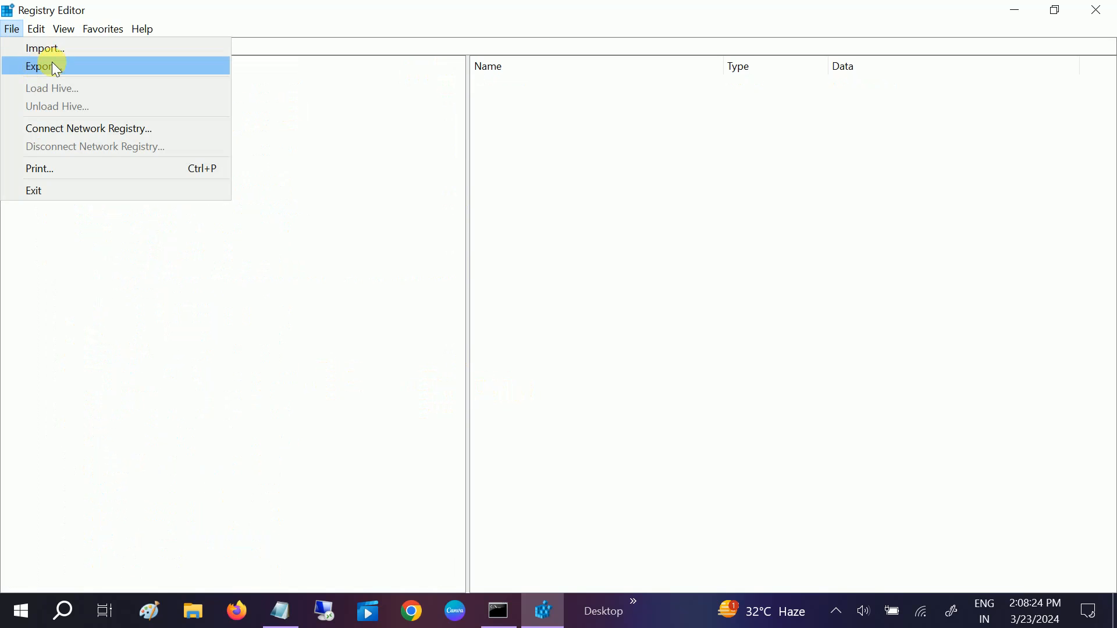
pyautogui.click(45, 47)
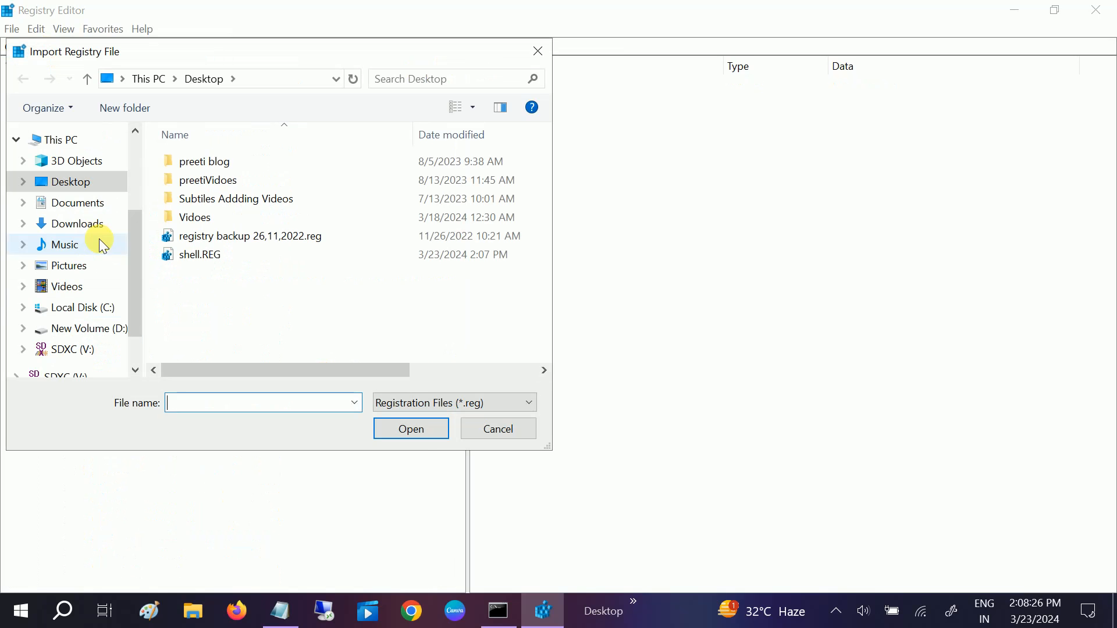
pyautogui.moveTo(213, 278)
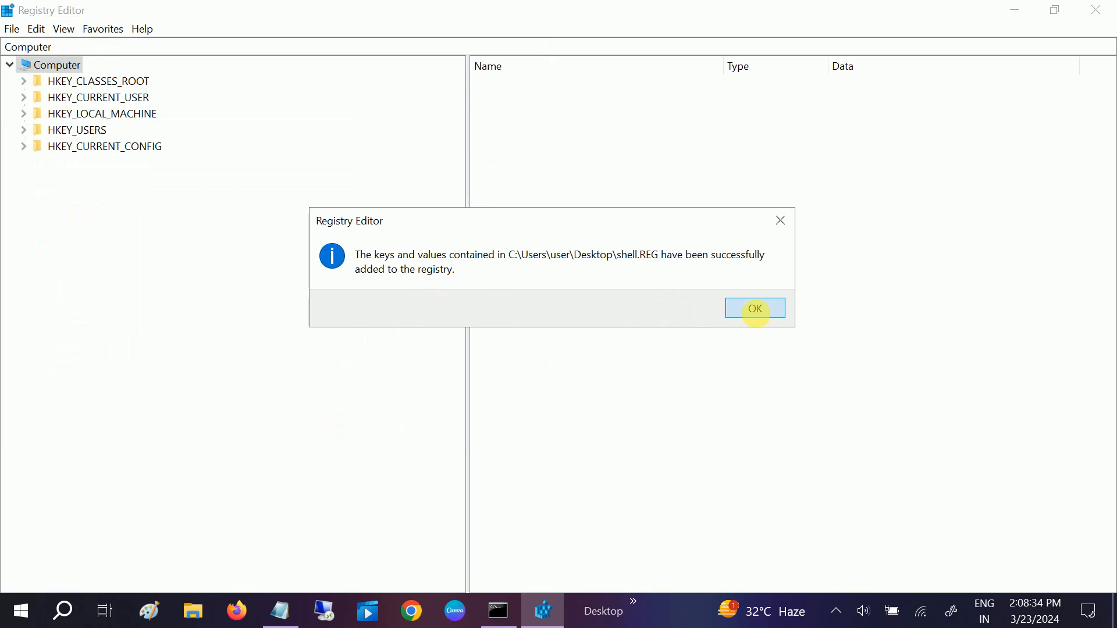
pyautogui.click(755, 308)
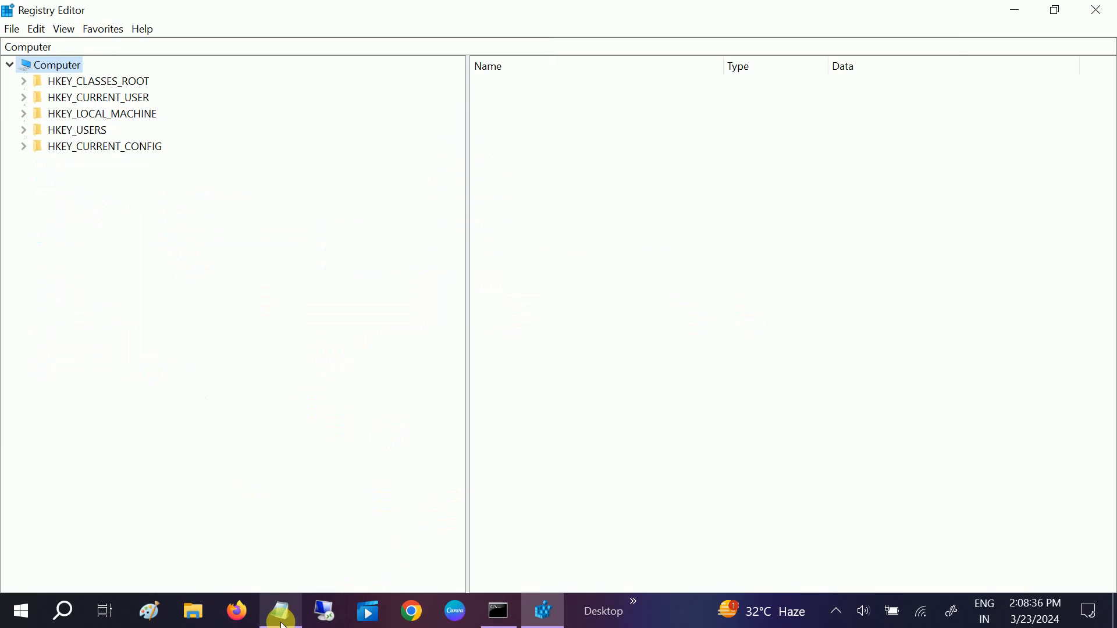
# Copy the Shell key path and navigate to it in the address bar.
pyautogui.rightClick(399, 114)
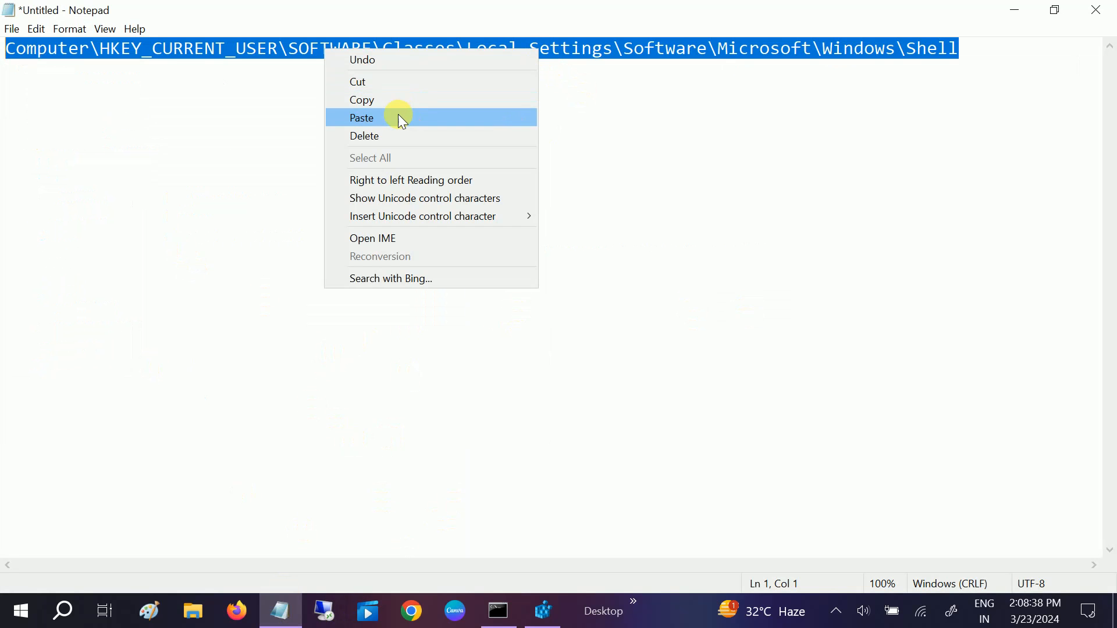
pyautogui.click(543, 611)
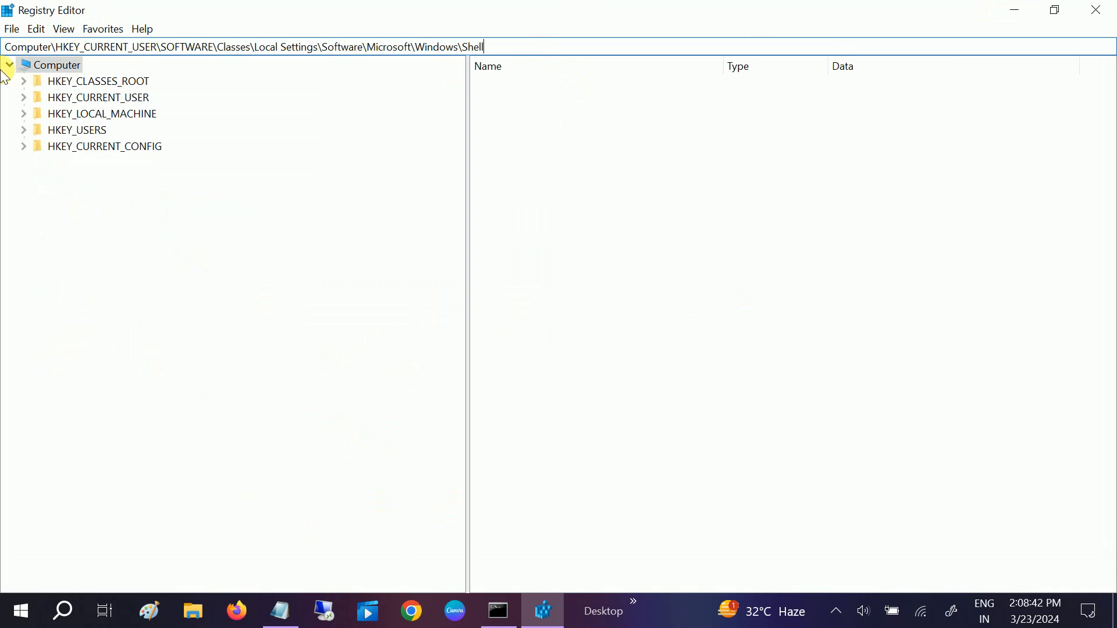
pyautogui.press('Enter')
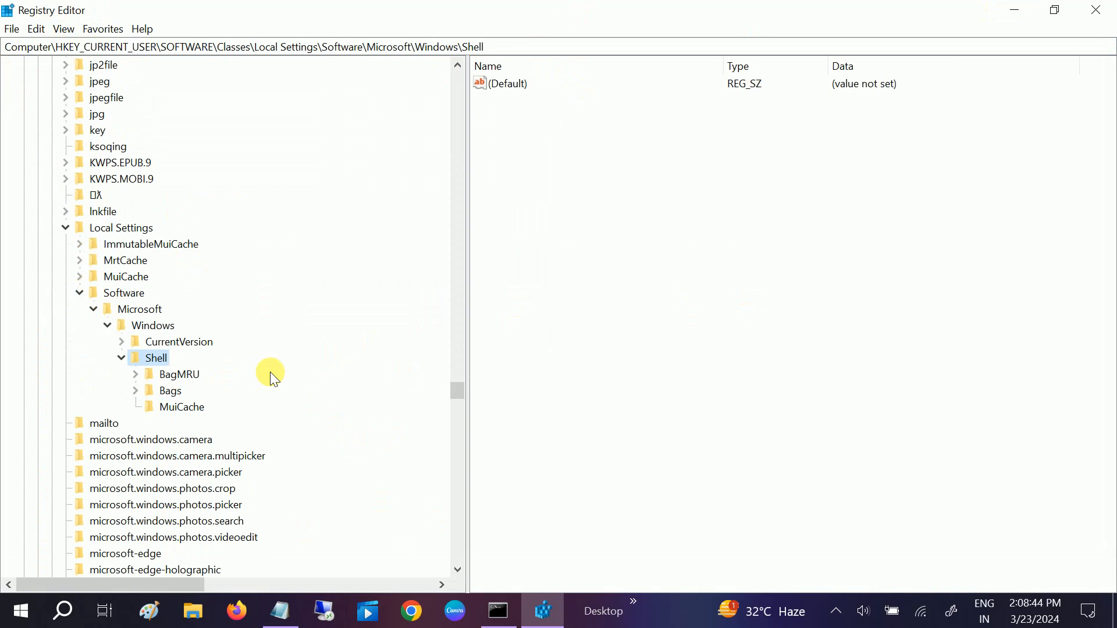
# View the restored BagMRU, MuiCache and Bags subkeys, then close Registry Editor.
pyautogui.click(179, 374)
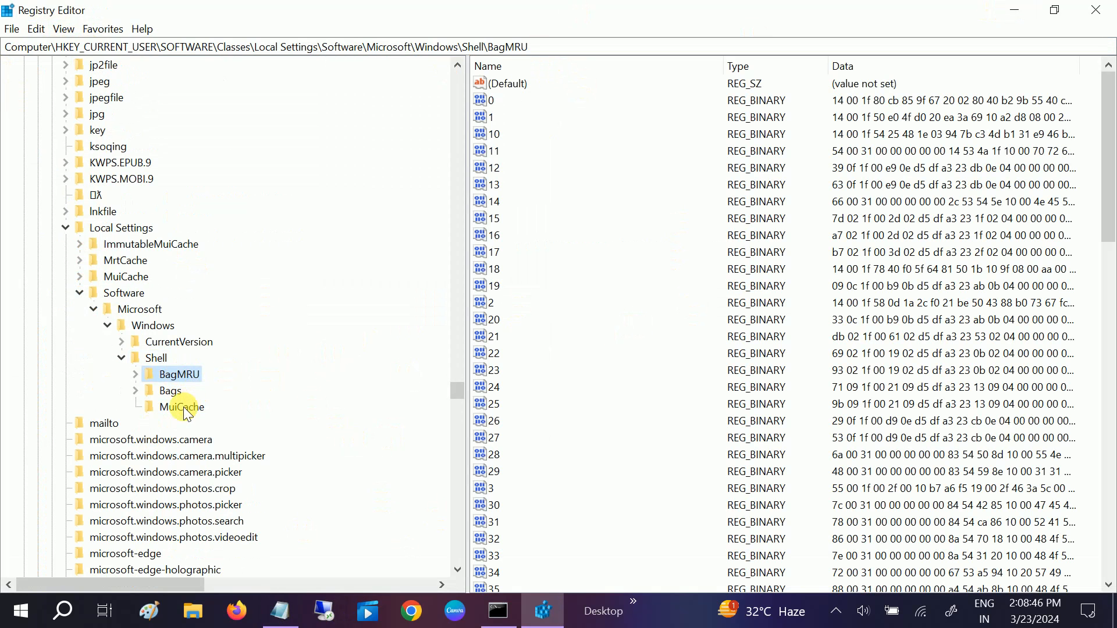
pyautogui.click(181, 406)
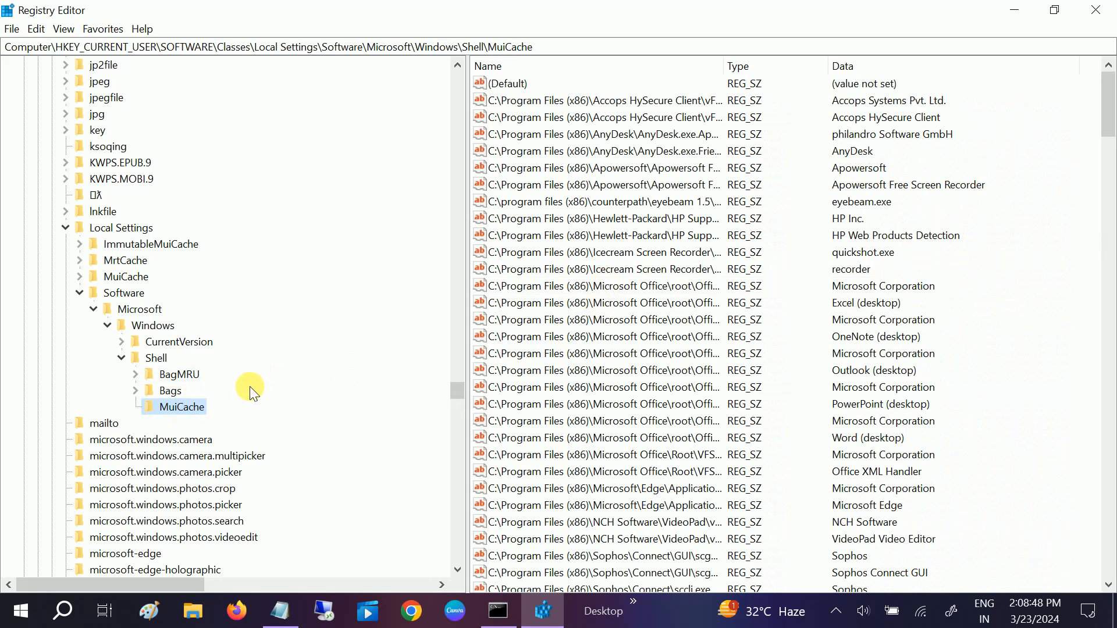
pyautogui.moveTo(200, 412)
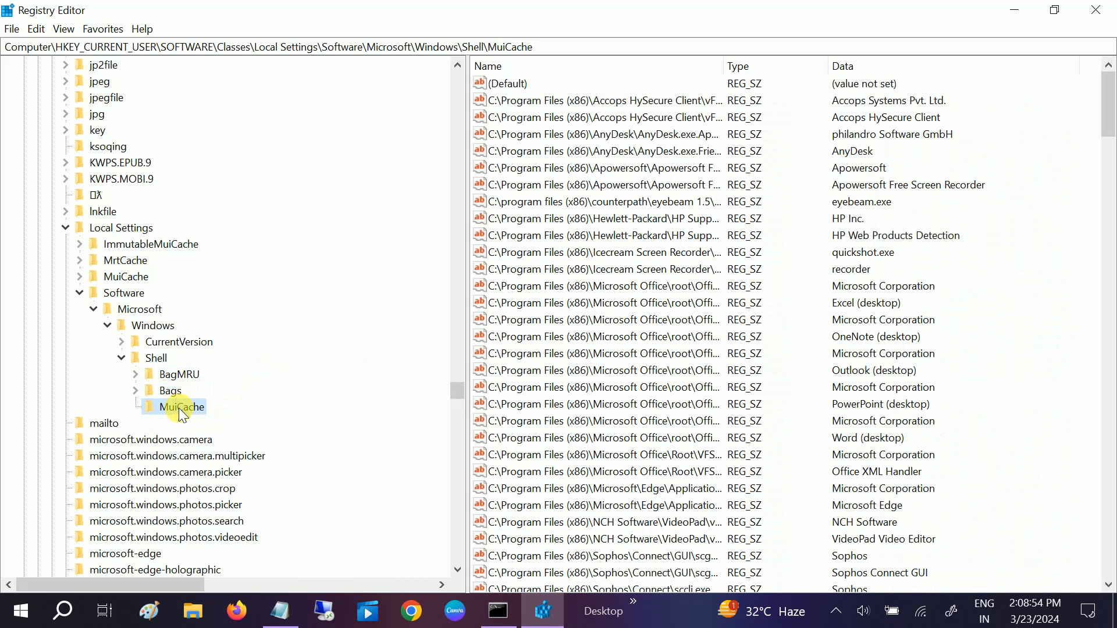
pyautogui.click(170, 390)
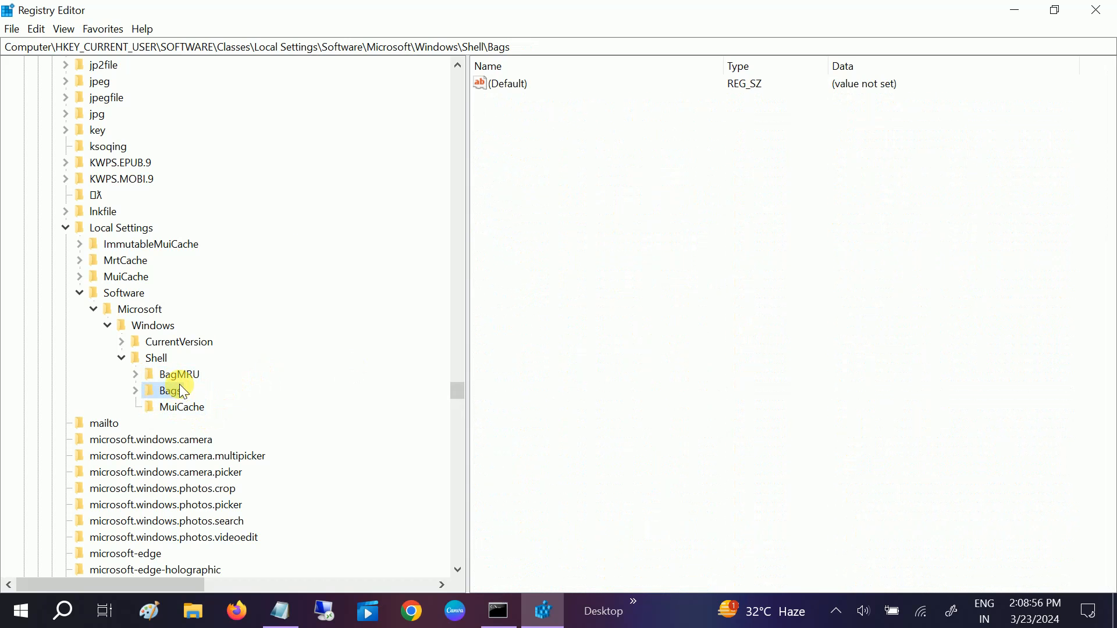
pyautogui.click(171, 391)
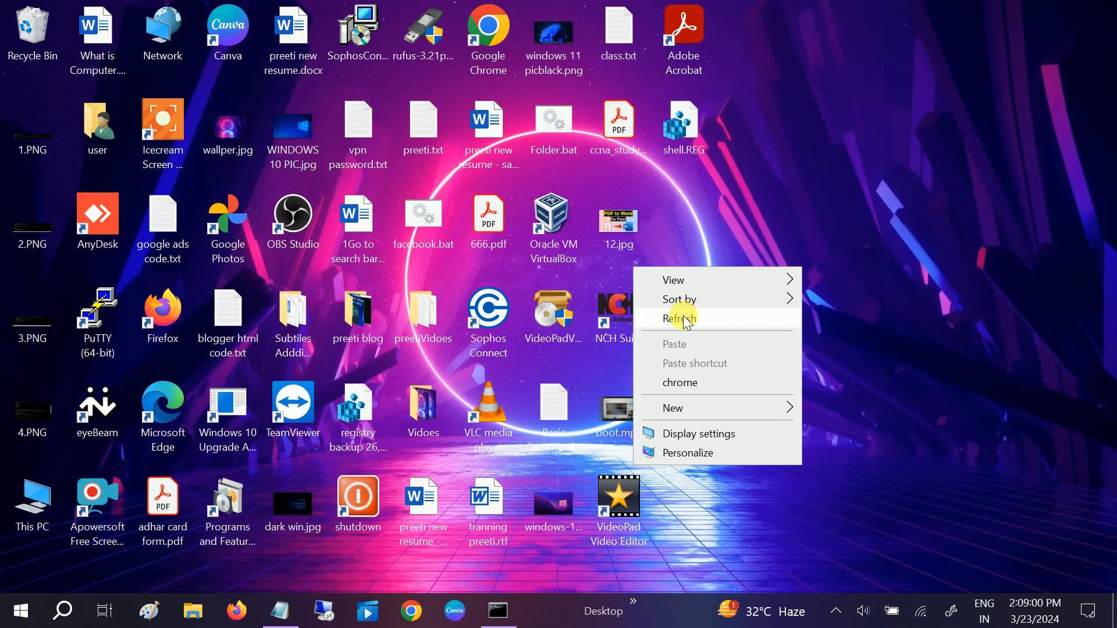
# Launch an administrator Command Prompt, maximize it, and run sfc /scannow.
pyautogui.write('cmd')
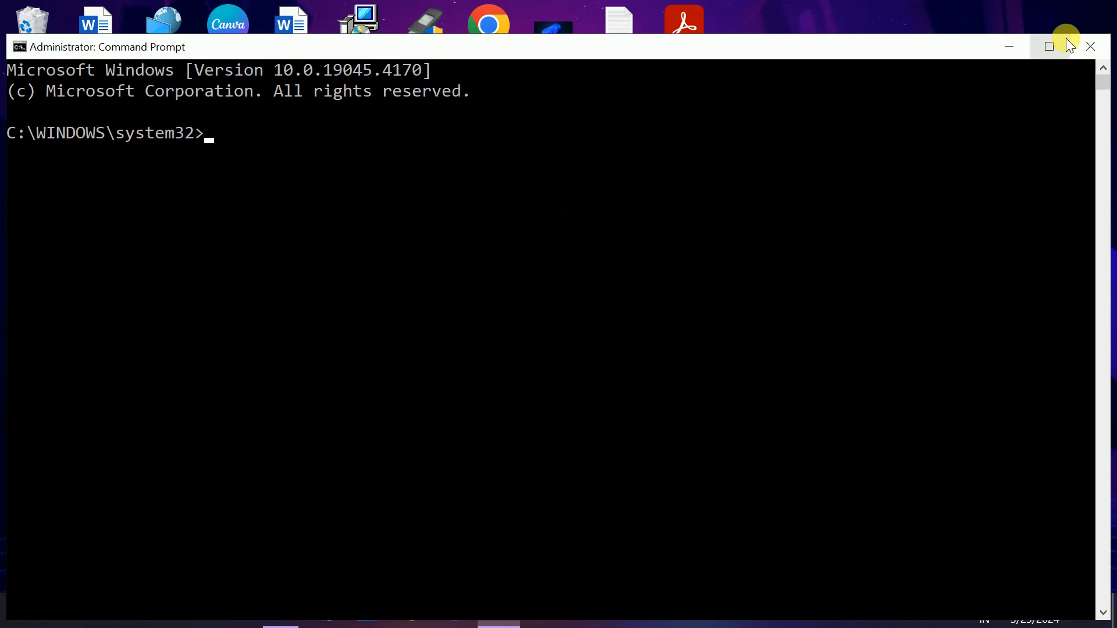
pyautogui.click(1048, 45)
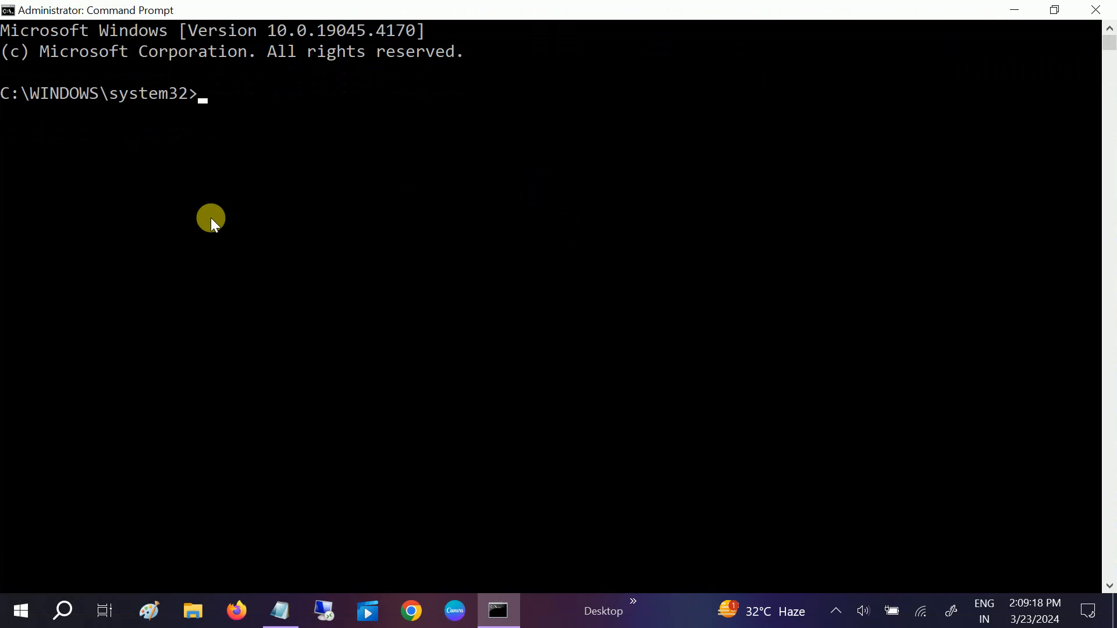
pyautogui.write('sfc /s')
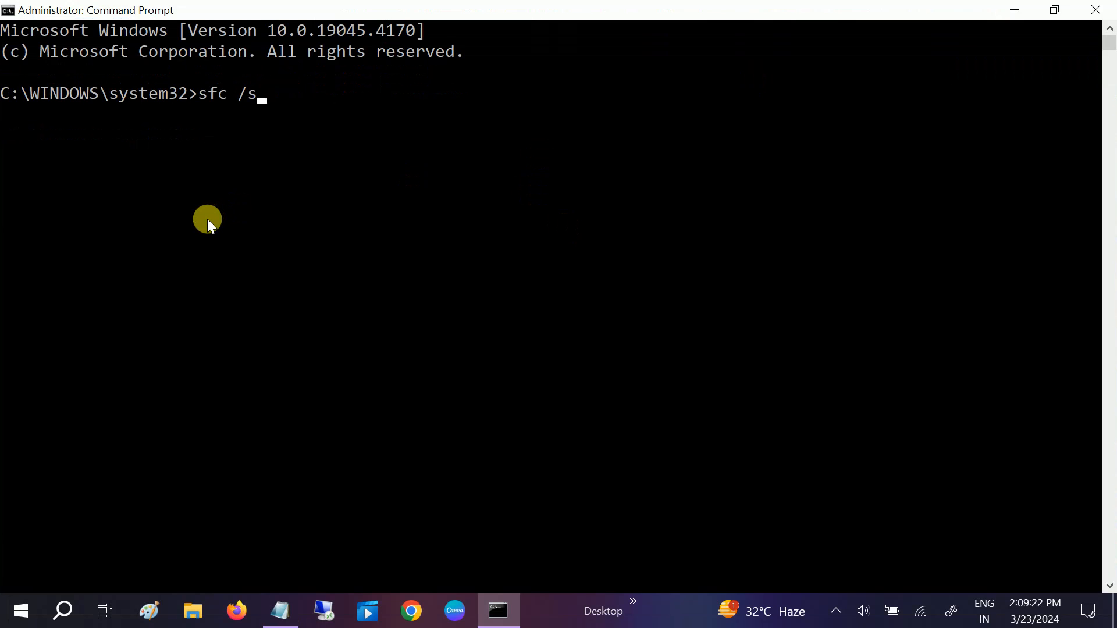
pyautogui.write('cannow')
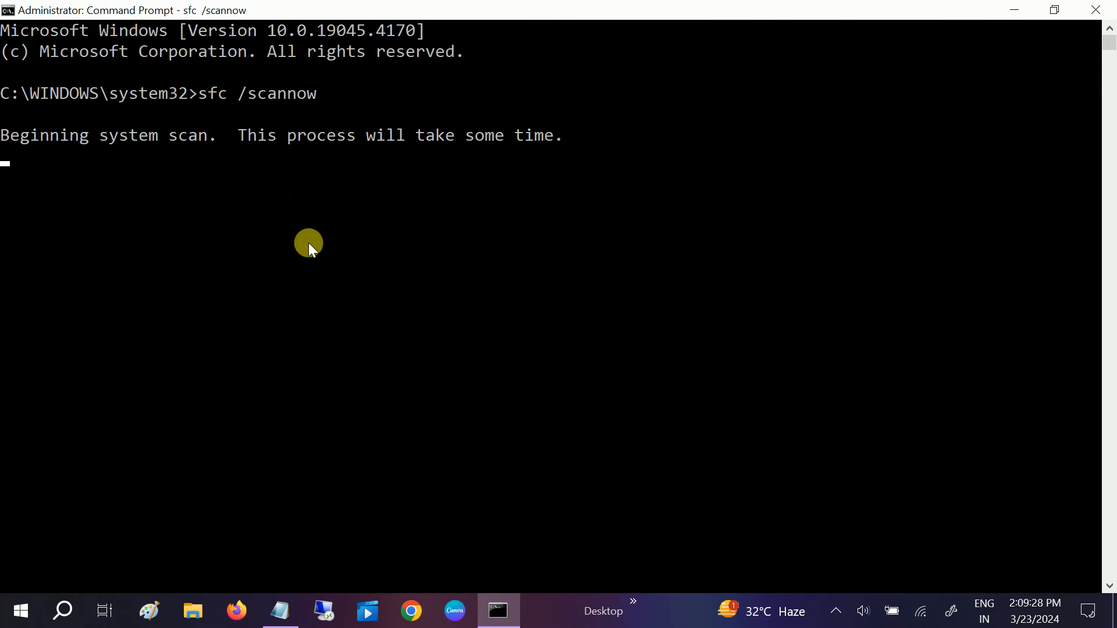
pyautogui.moveTo(549, 267)
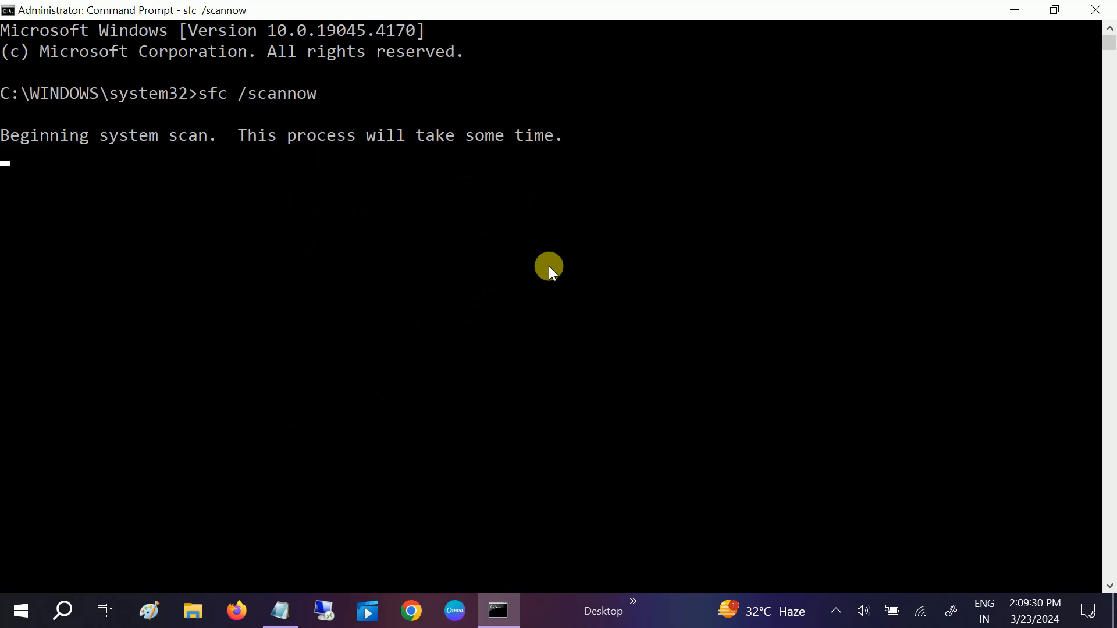